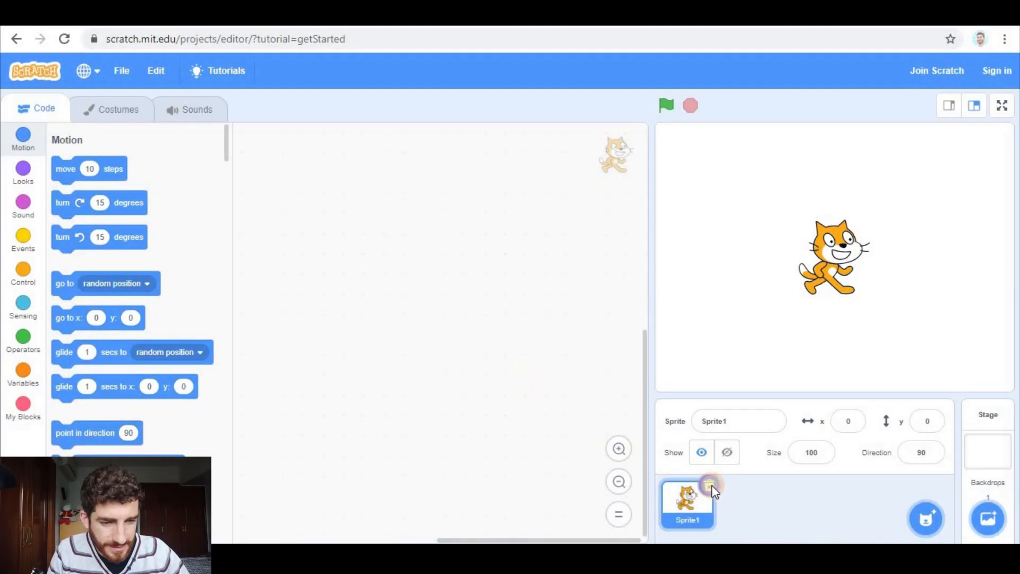
- Replace the cat sprite with a newly painted sprite costumed as a small purple circle
left_click(987, 449)
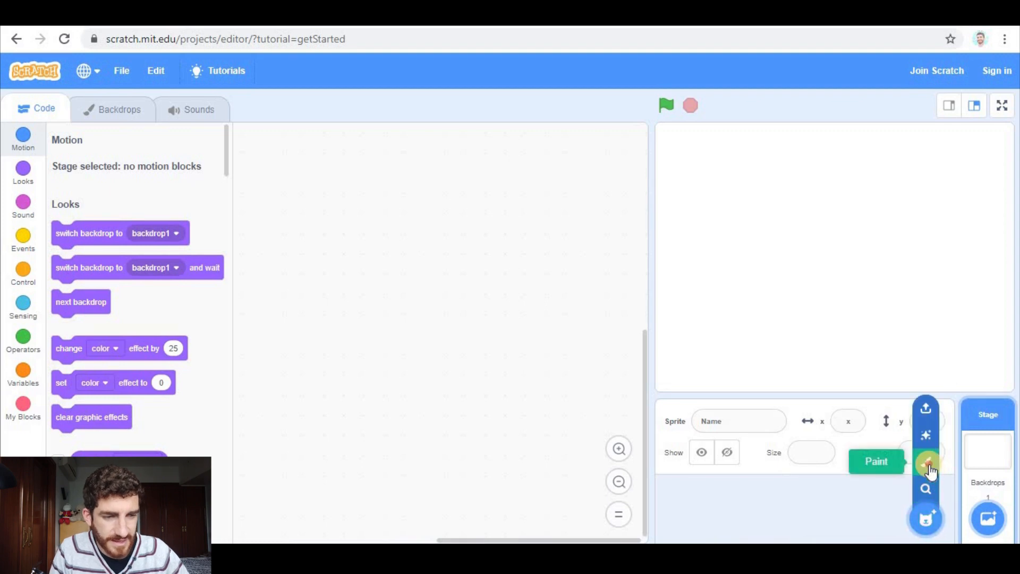
left_click(875, 462)
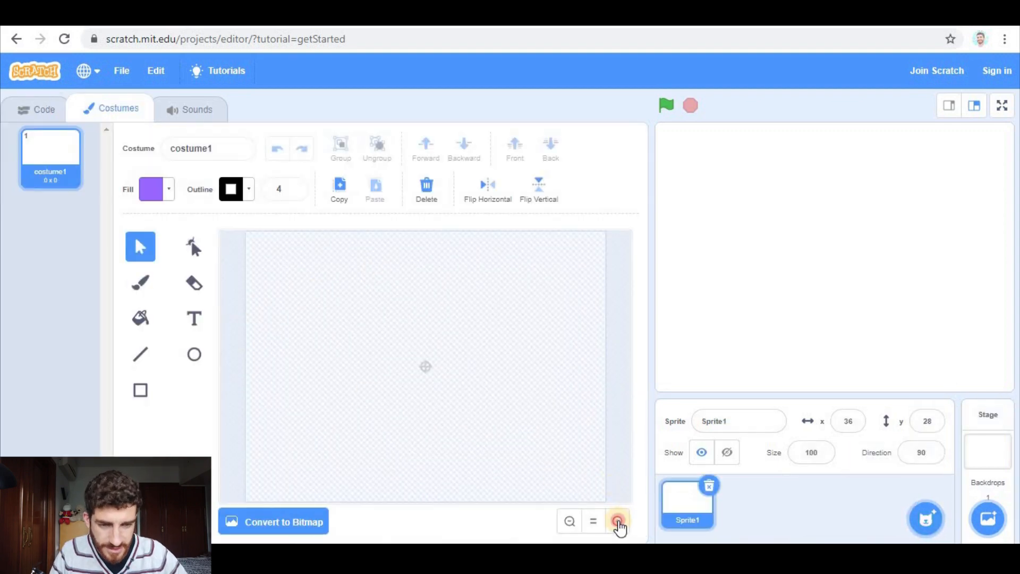
left_click(617, 521)
type("2")
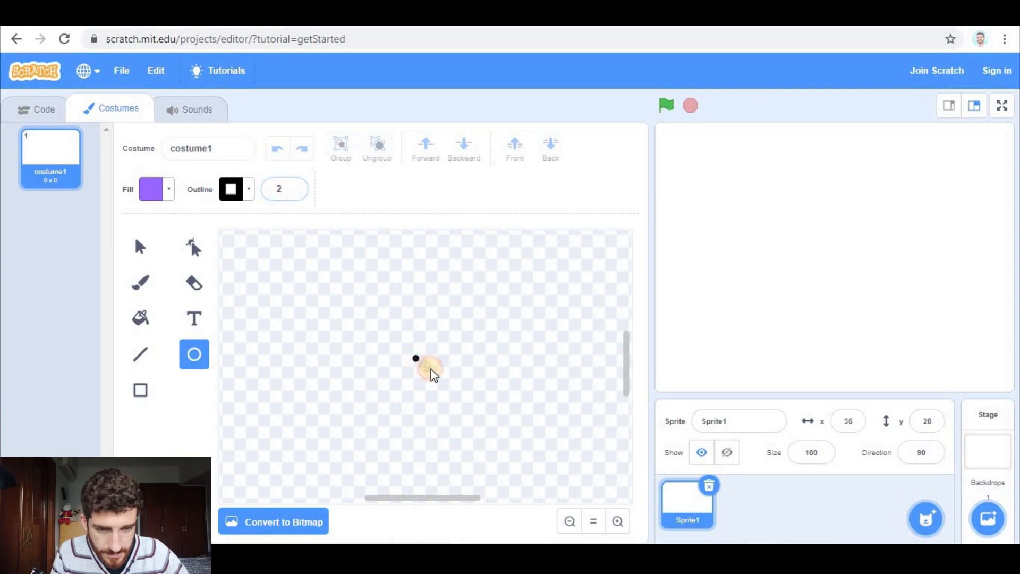
left_click_drag(415, 357, 437, 378)
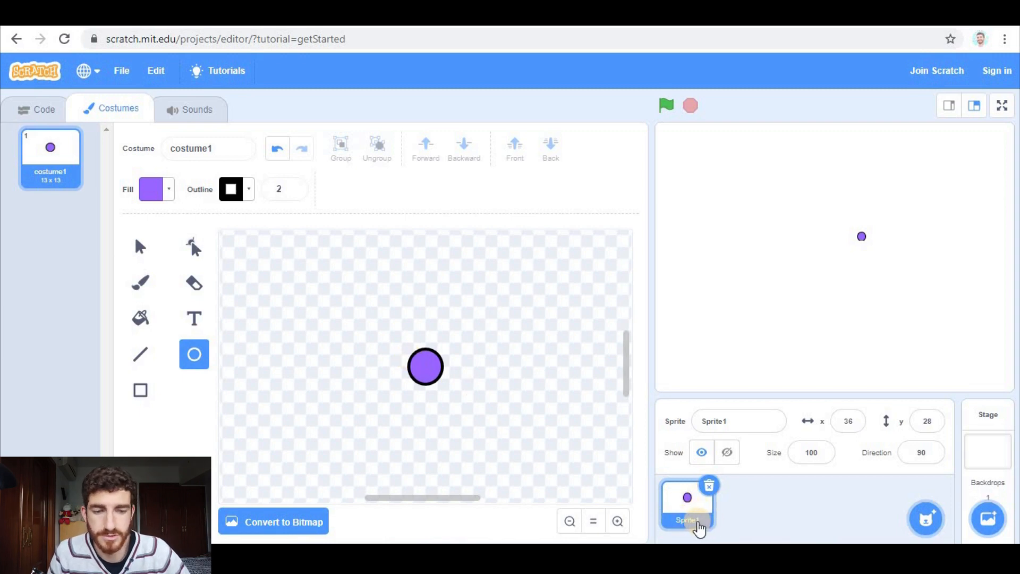
mouse_move(742, 517)
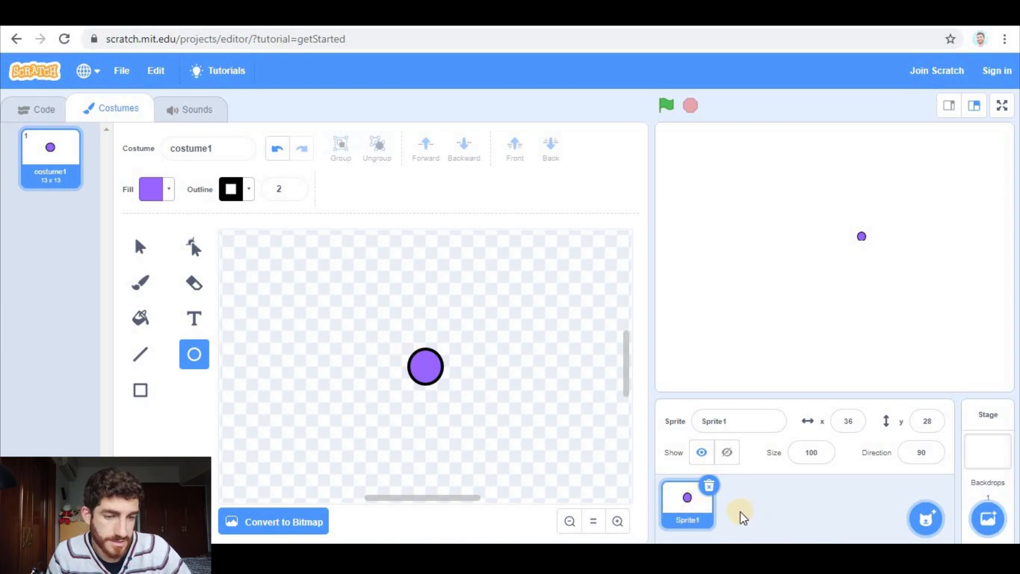
mouse_move(44, 110)
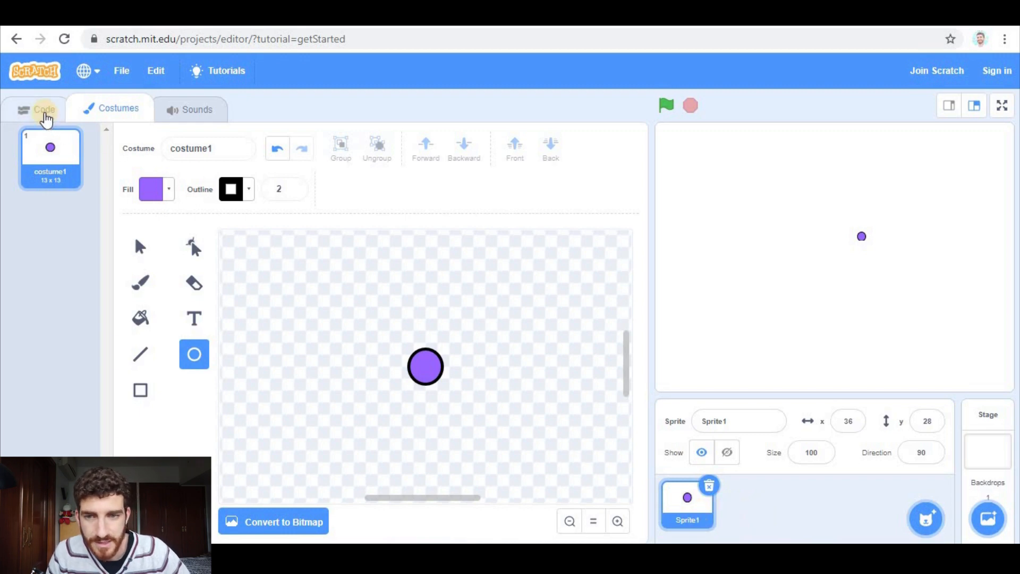
- Build a green-flag script that forever sends the circle sprite to the mouse pointer
left_click(44, 108)
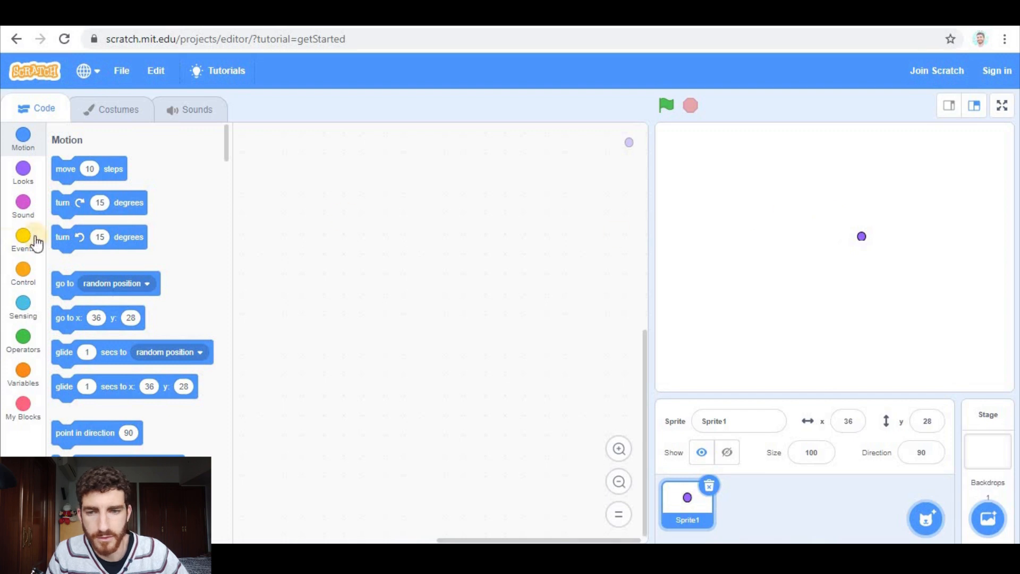
left_click(23, 240)
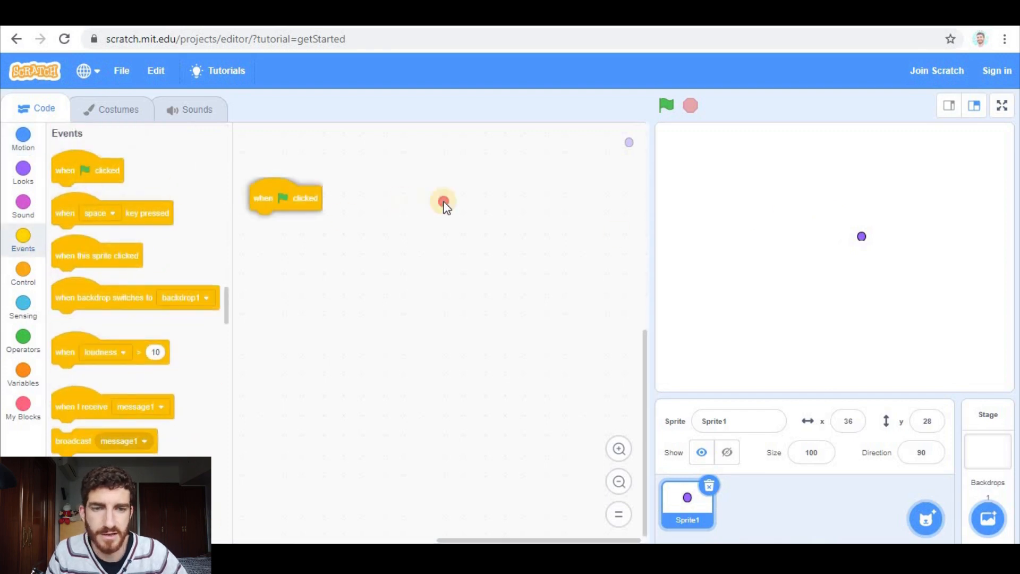
left_click_drag(285, 198, 595, 140)
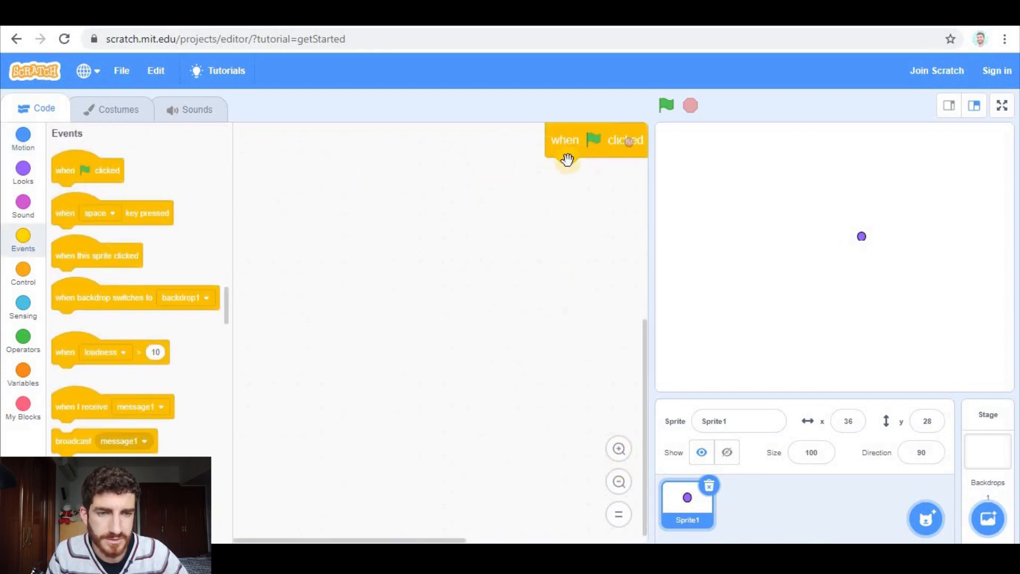
left_click_drag(595, 140, 493, 178)
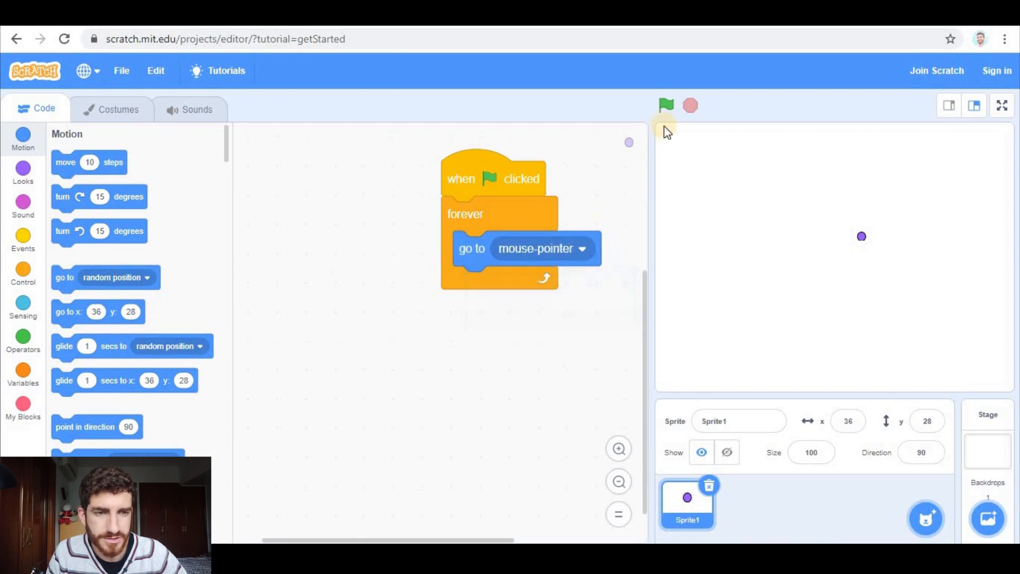
- Run the project to test mouse following, then stop it
left_click(665, 105)
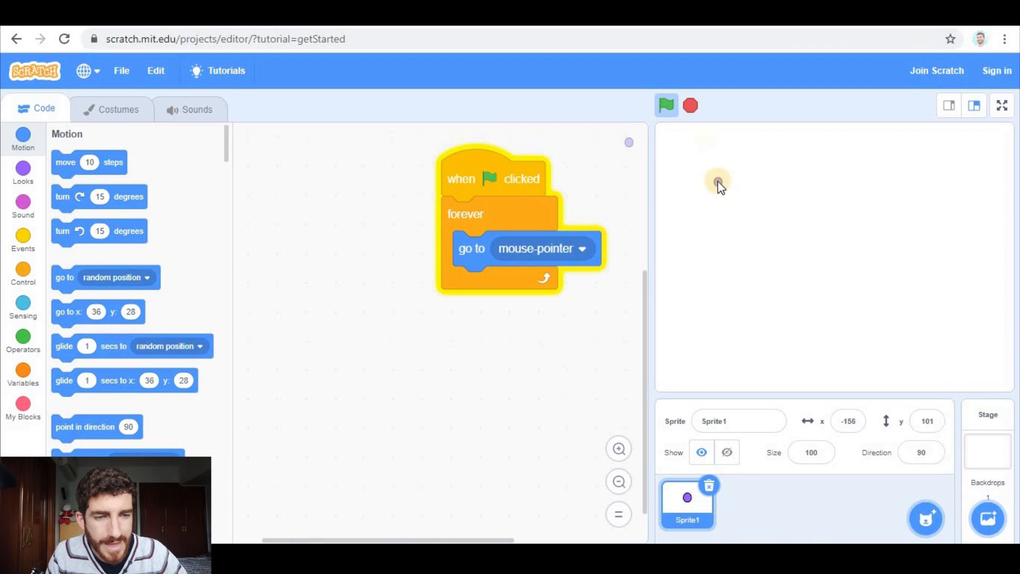
mouse_move(746, 209)
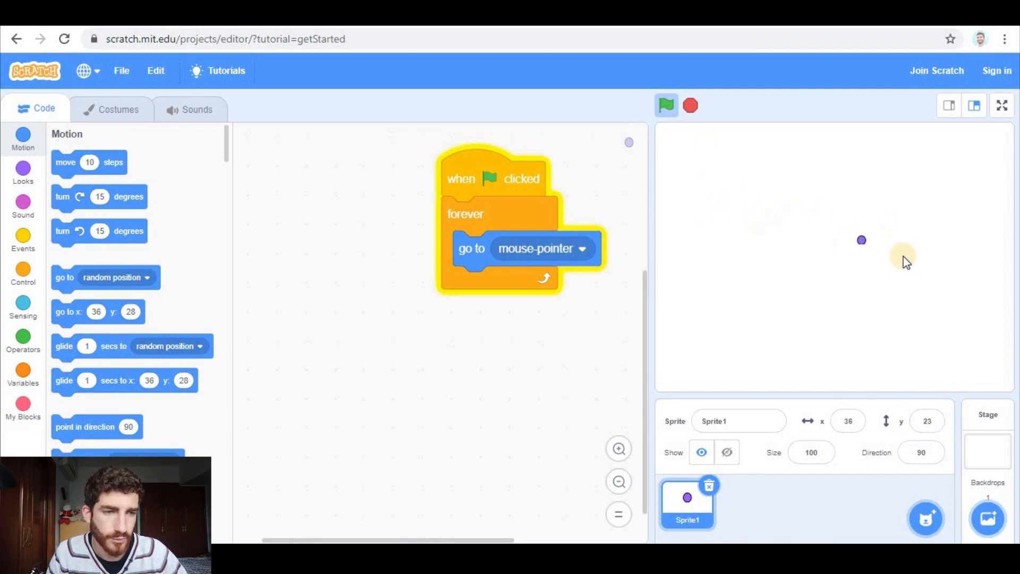
mouse_move(910, 287)
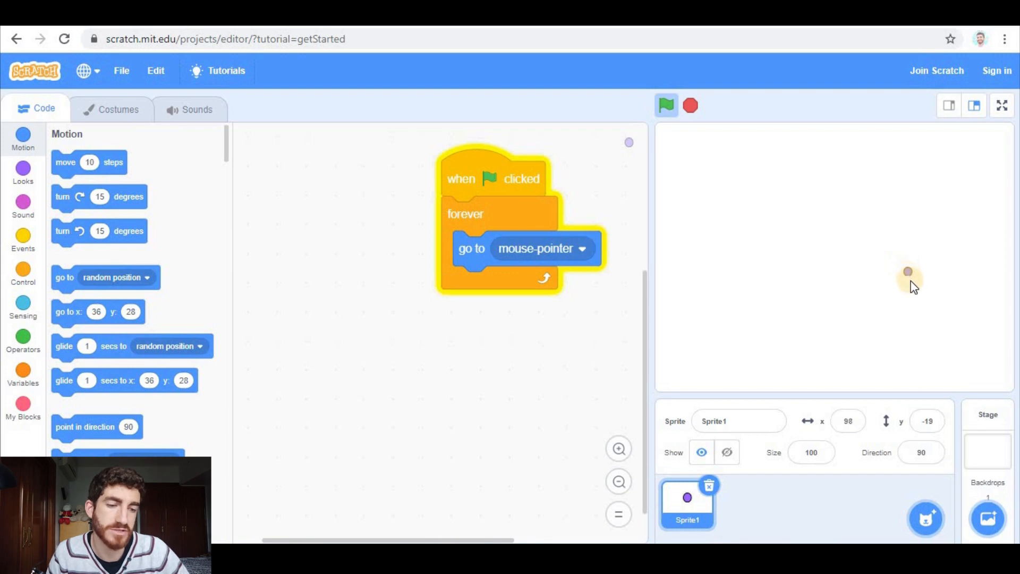
left_click(665, 105)
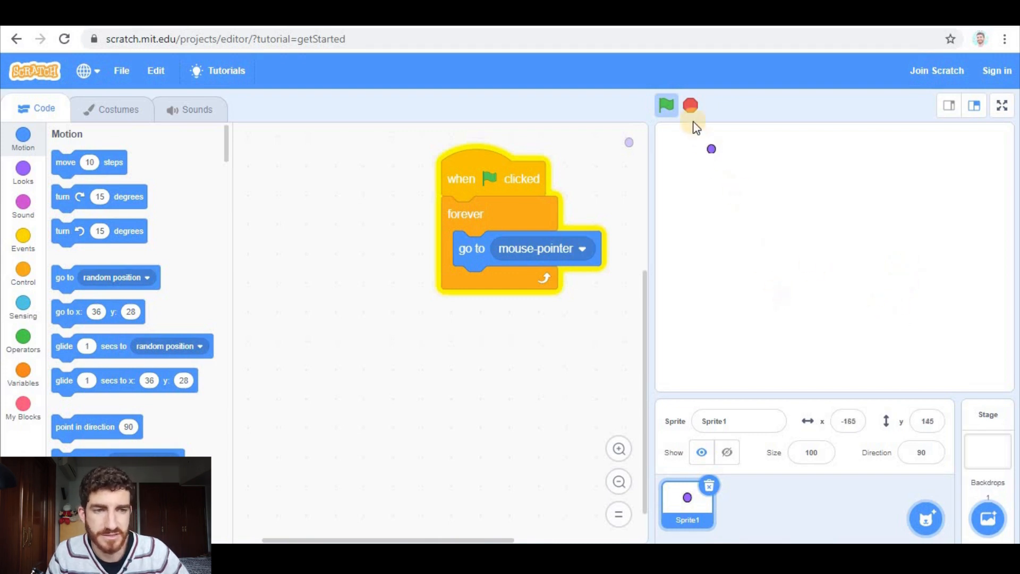
left_click(664, 104)
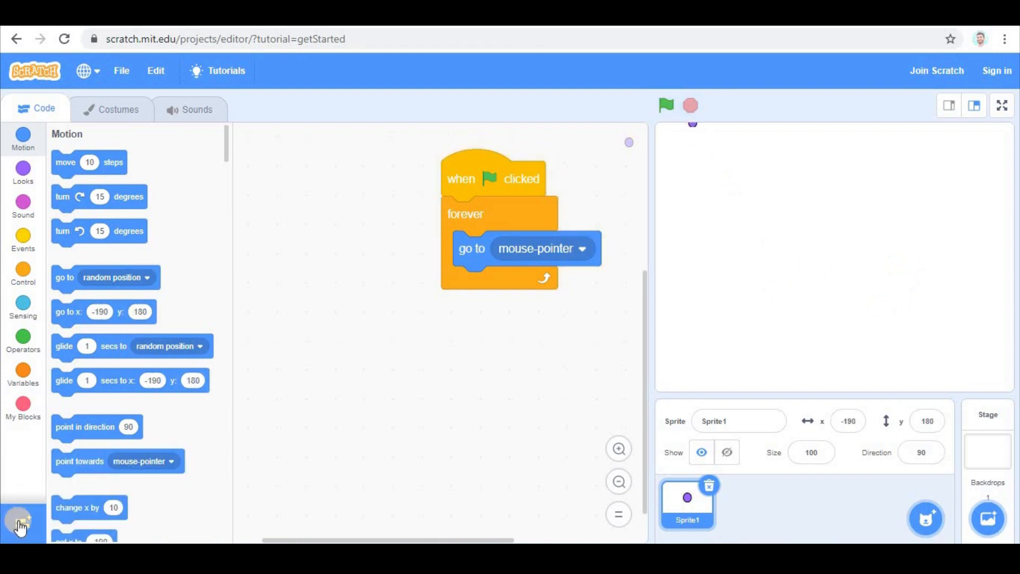
- Add the Pen extension and loop an if mouse down? then pen down, else pen up
left_click(19, 525)
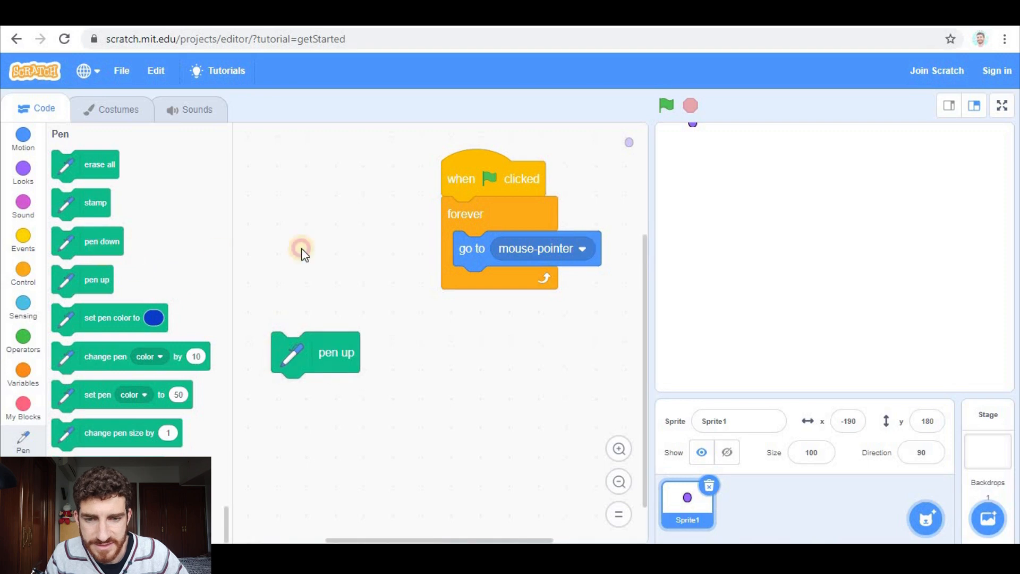
left_click_drag(101, 241, 350, 222)
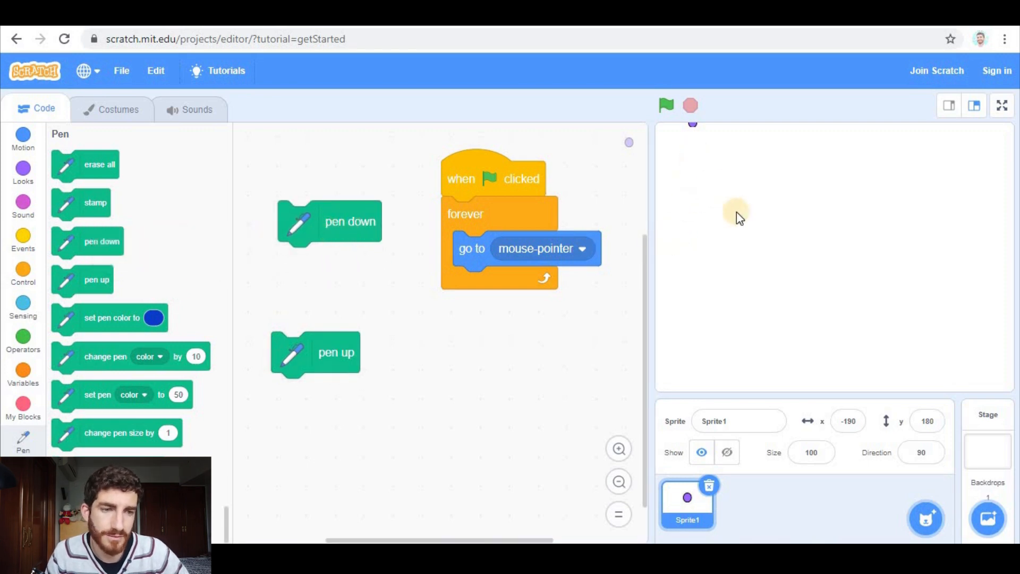
mouse_move(706, 498)
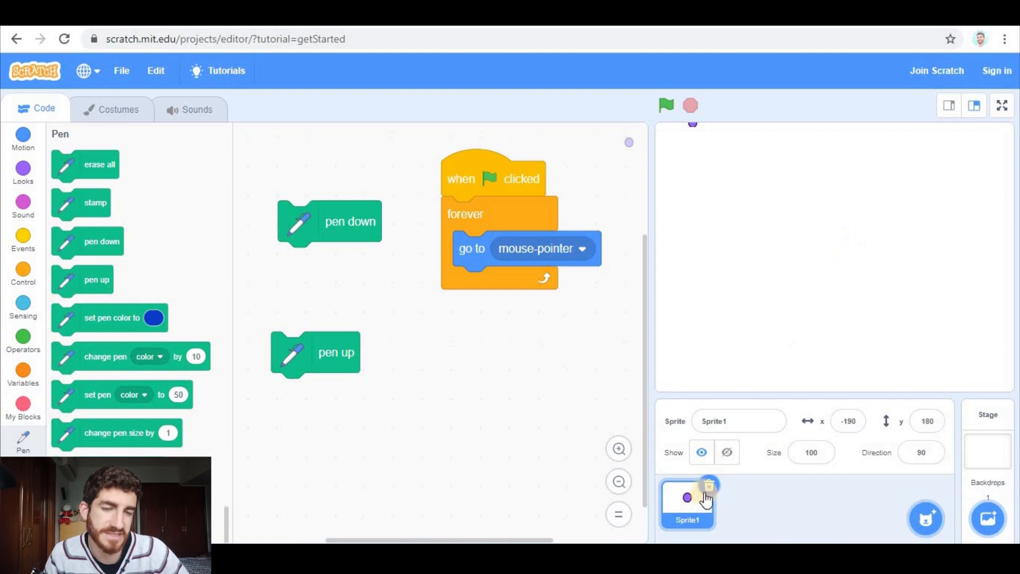
mouse_move(630, 306)
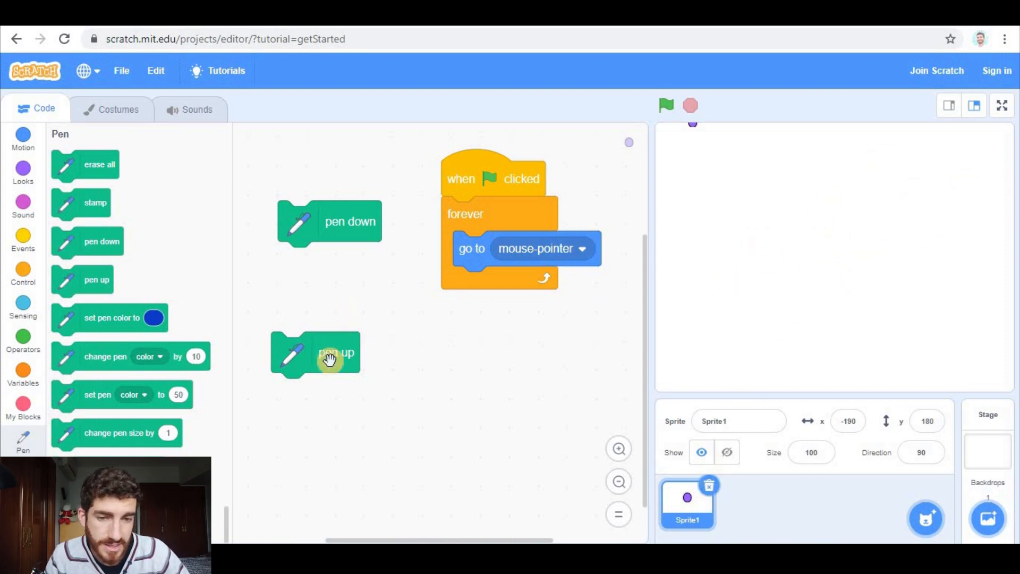
mouse_move(412, 324)
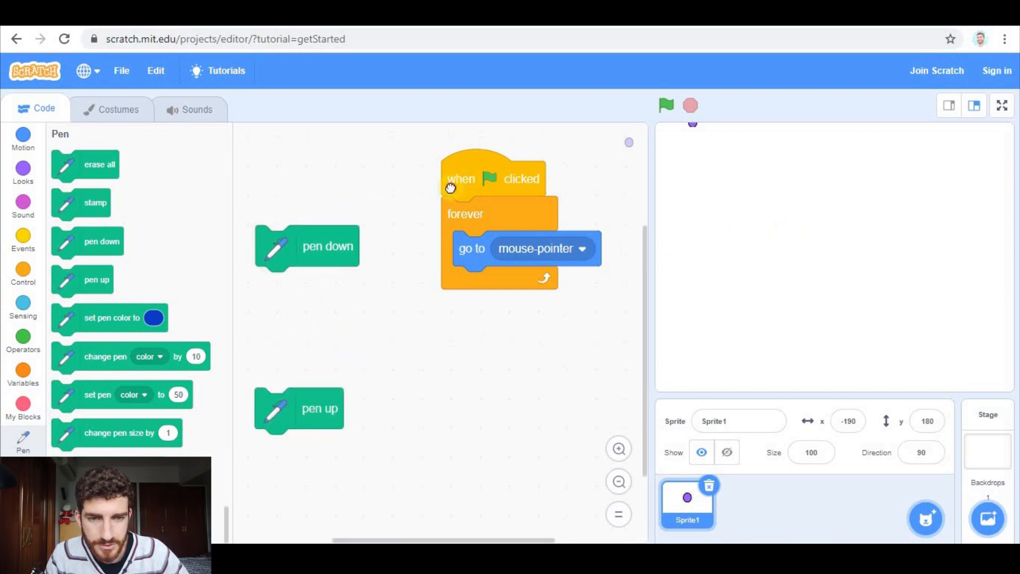
left_click(23, 273)
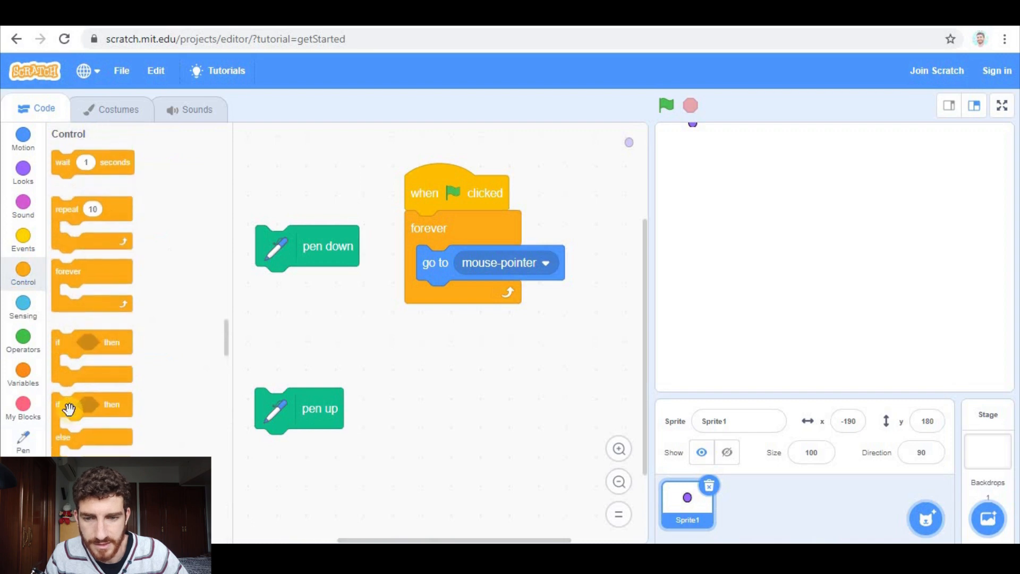
left_click_drag(91, 403, 469, 297)
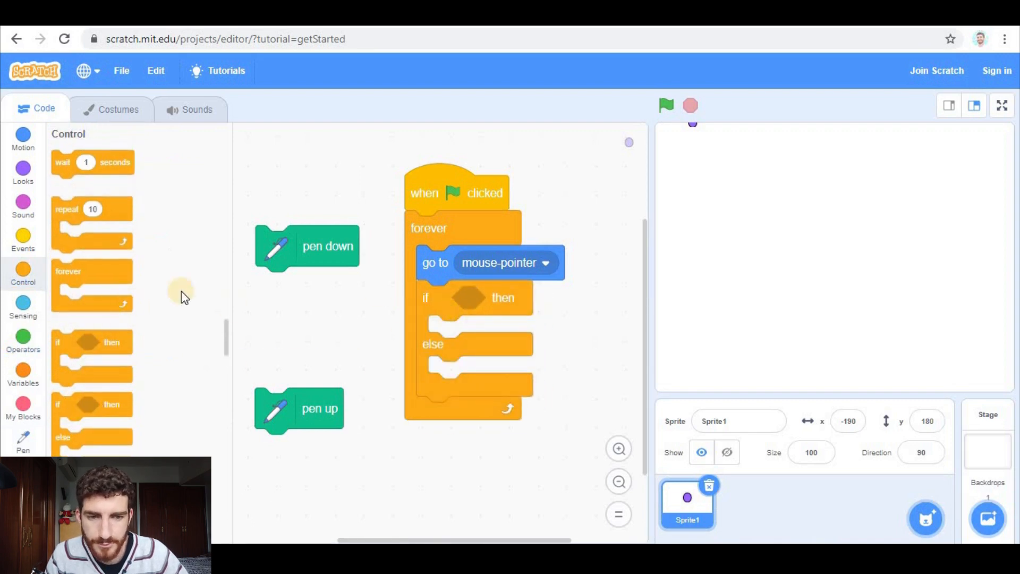
left_click(23, 306)
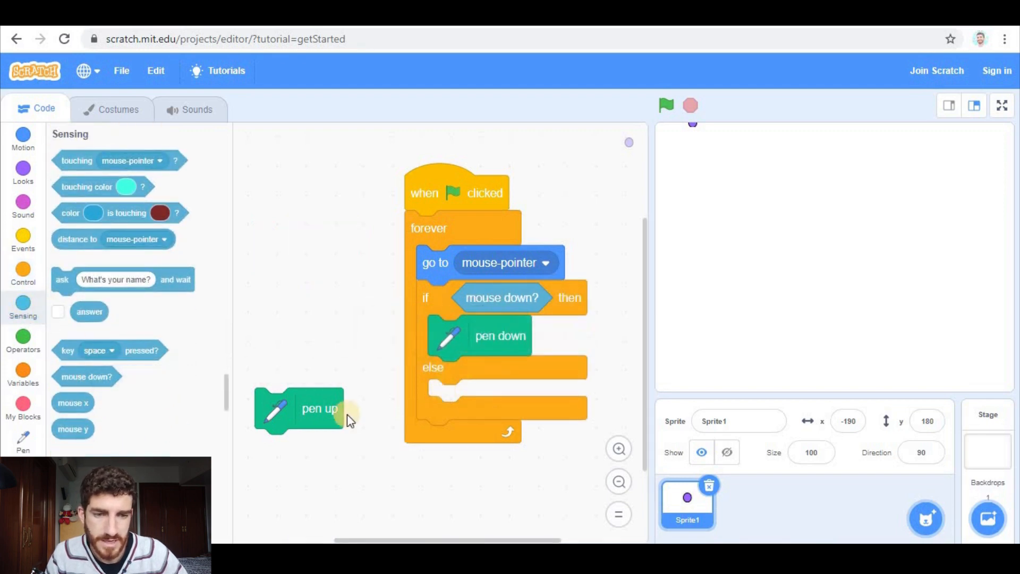
left_click_drag(319, 409, 462, 400)
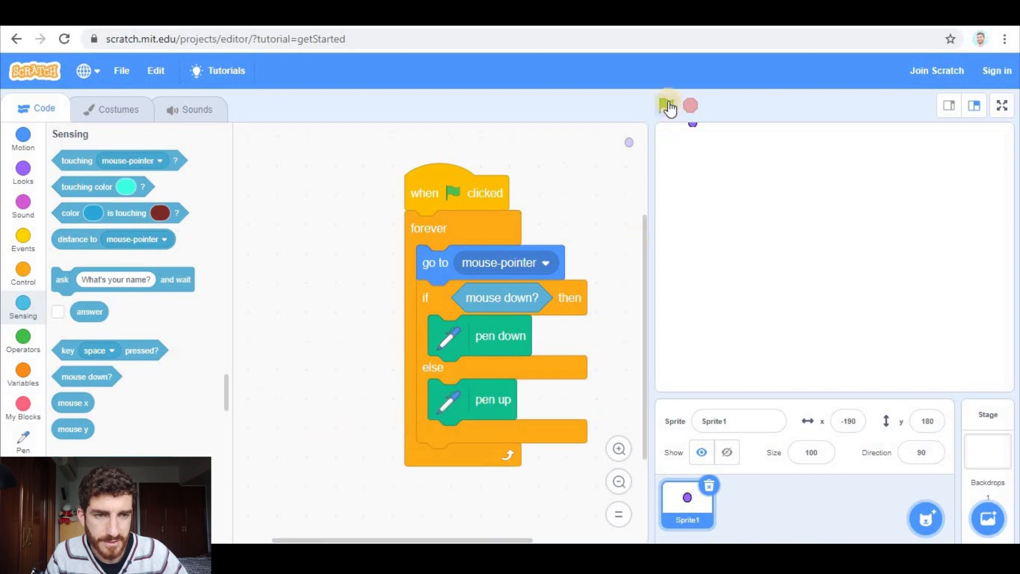
- Run the project full screen and drag on the stage to draw wavy blue lines
left_click(666, 105)
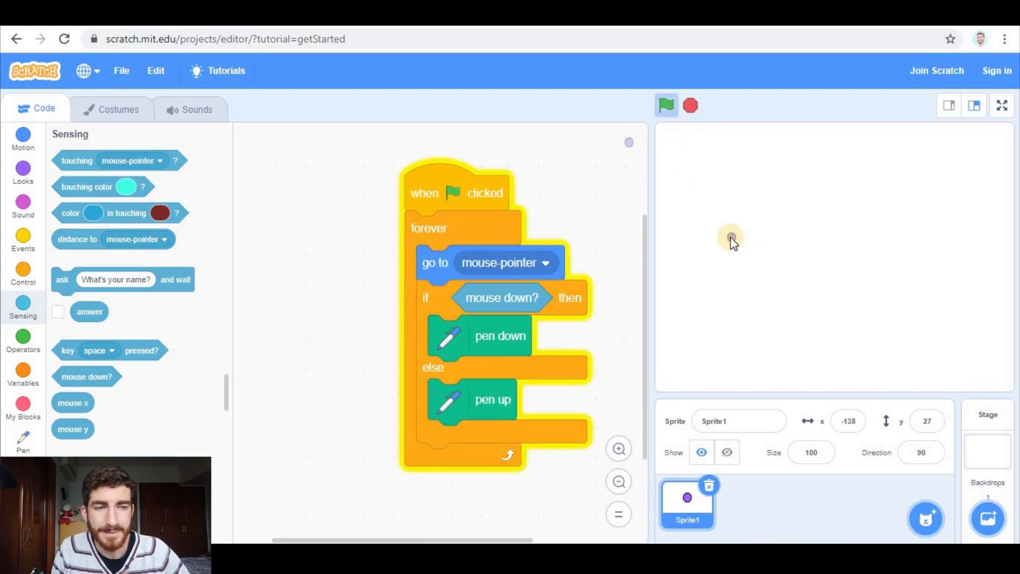
mouse_move(761, 286)
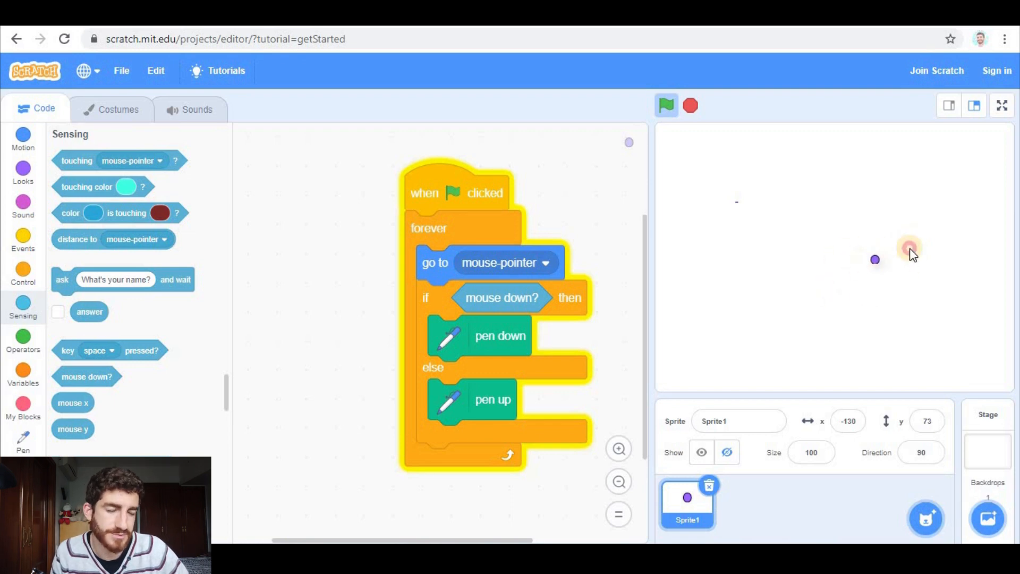
mouse_move(852, 288)
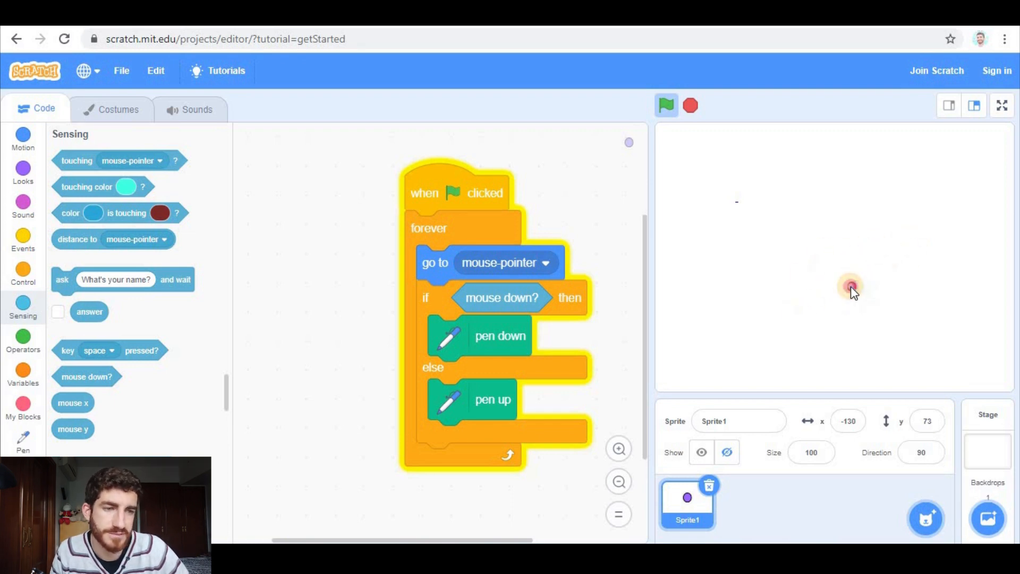
mouse_move(751, 218)
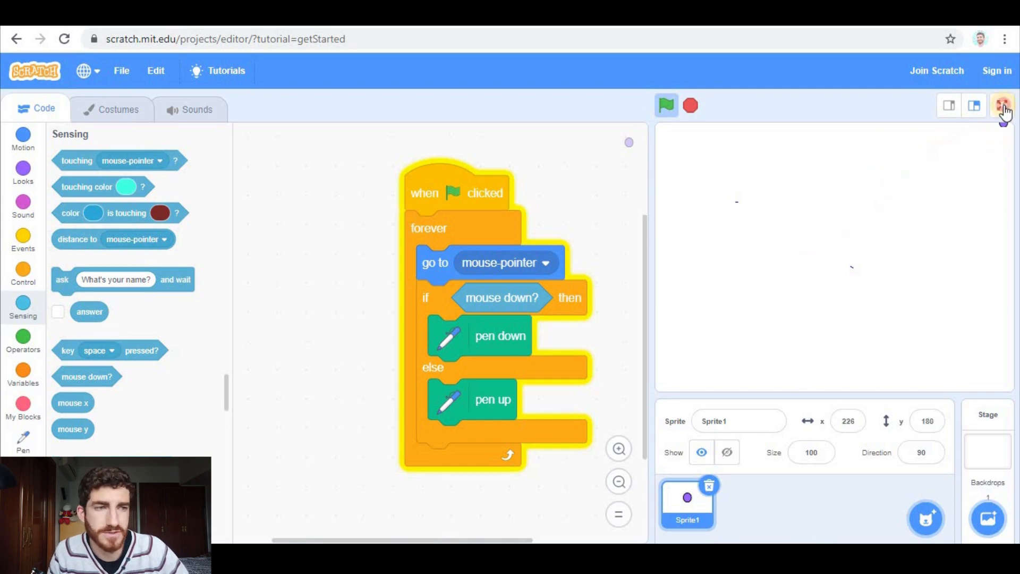
left_click(1004, 106)
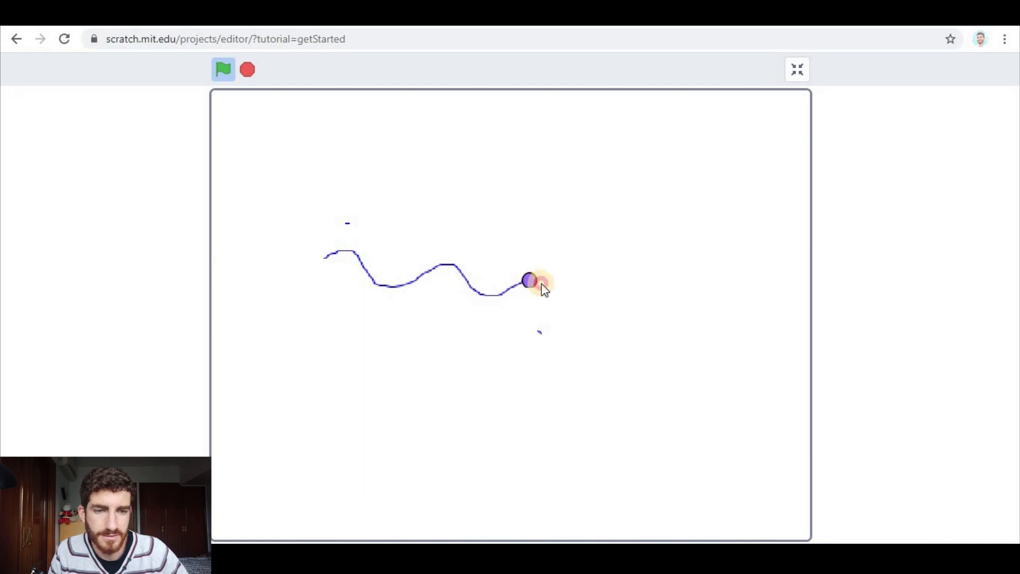
left_click_drag(529, 280, 497, 407)
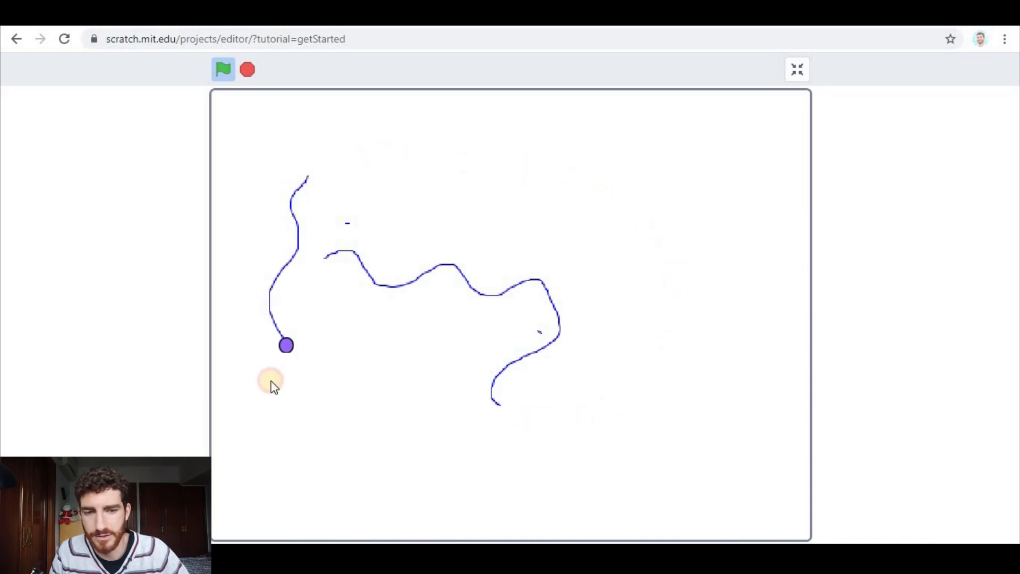
left_click(223, 69)
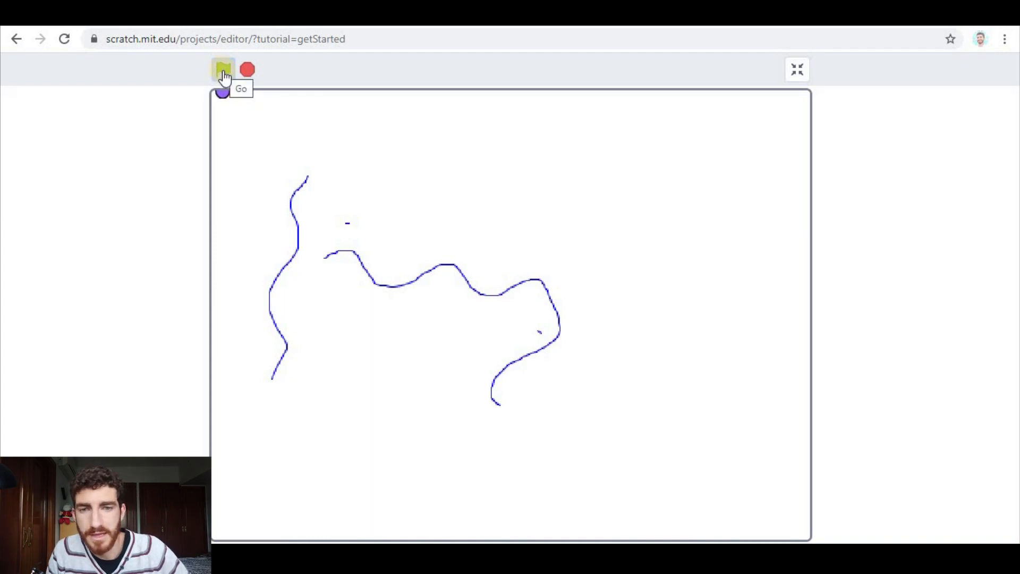
left_click(222, 70)
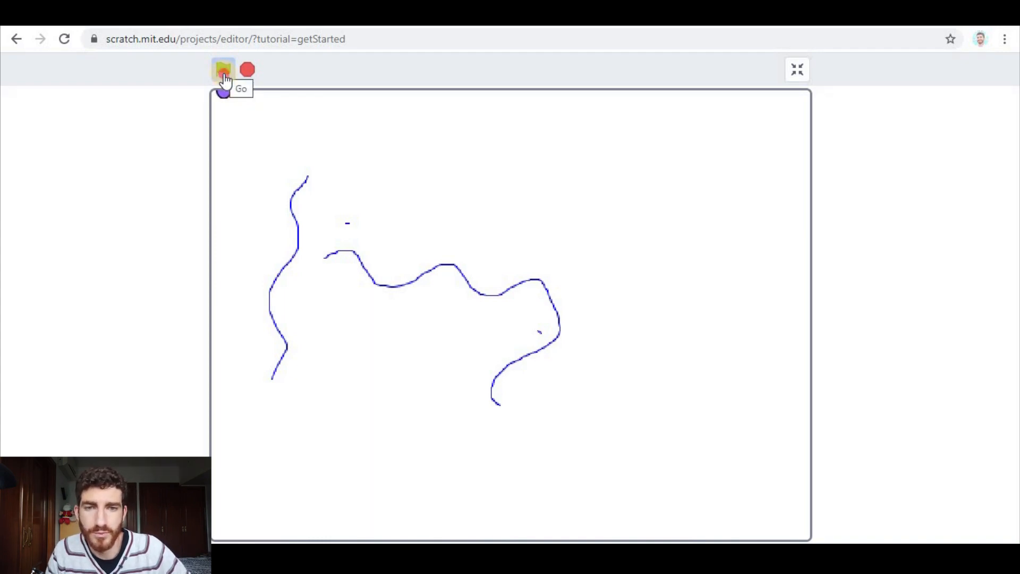
left_click(223, 70)
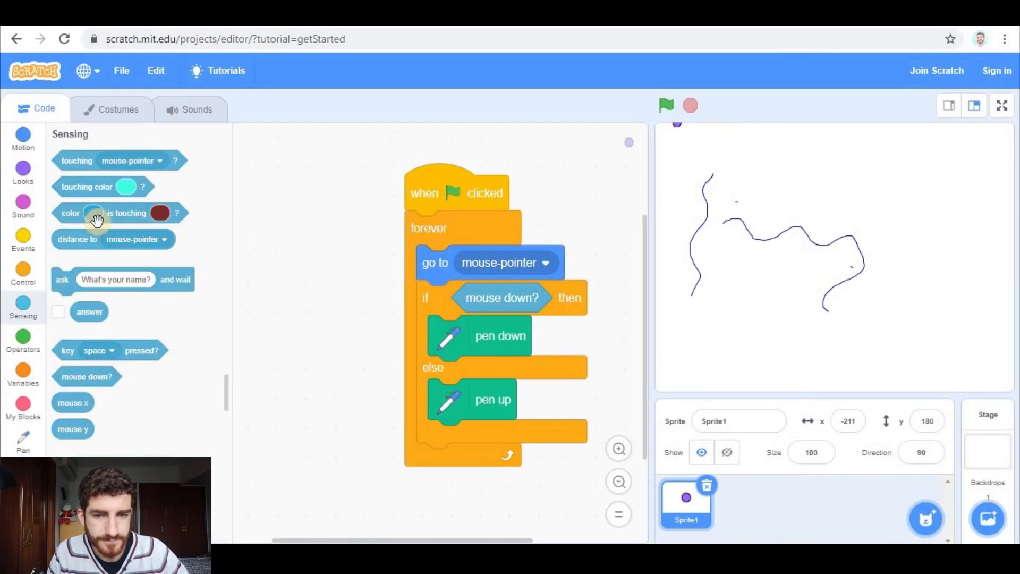
- Start the green-flag script with erase all and test it full screen
left_click(23, 436)
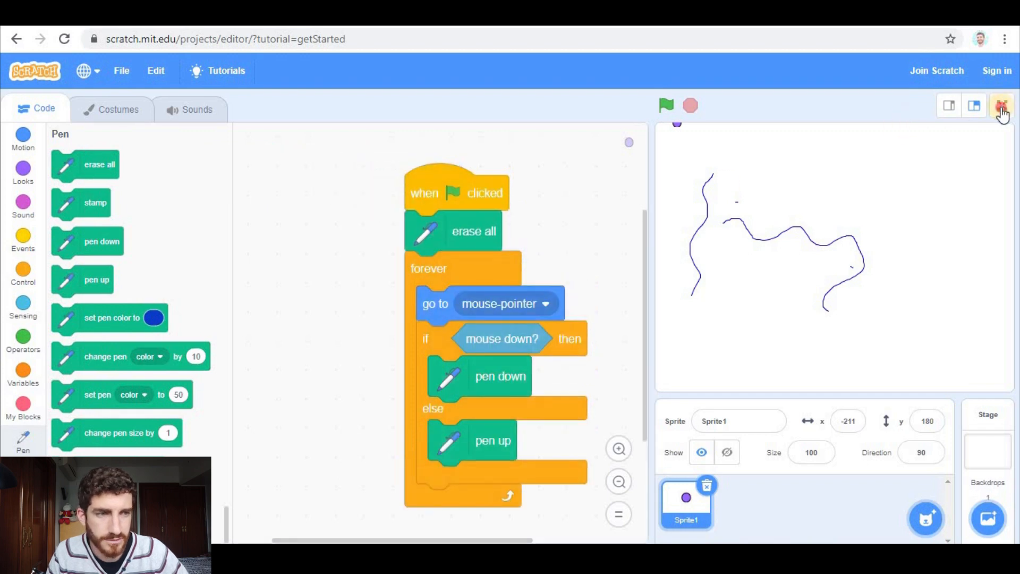
left_click(1001, 104)
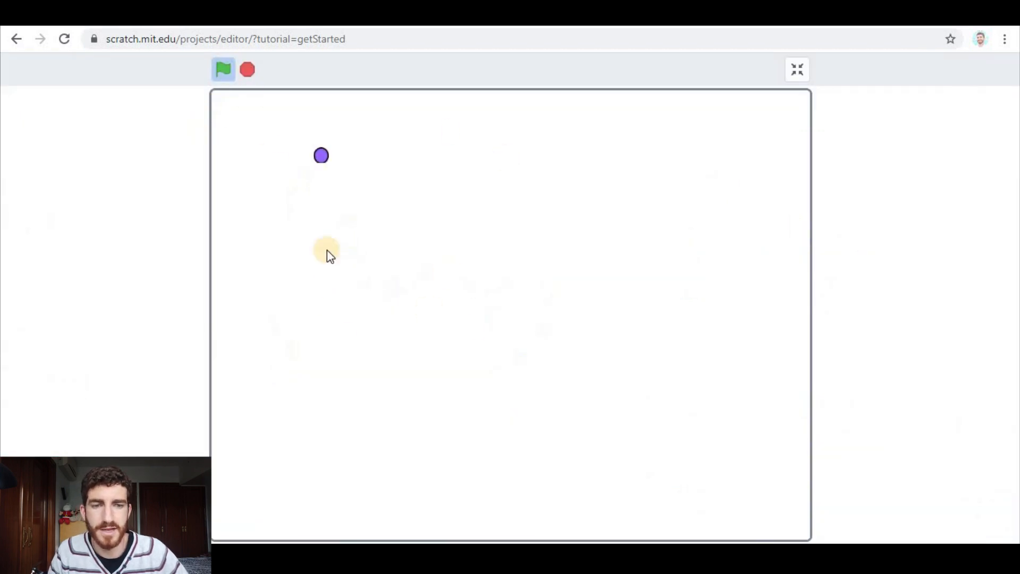
left_click(797, 69)
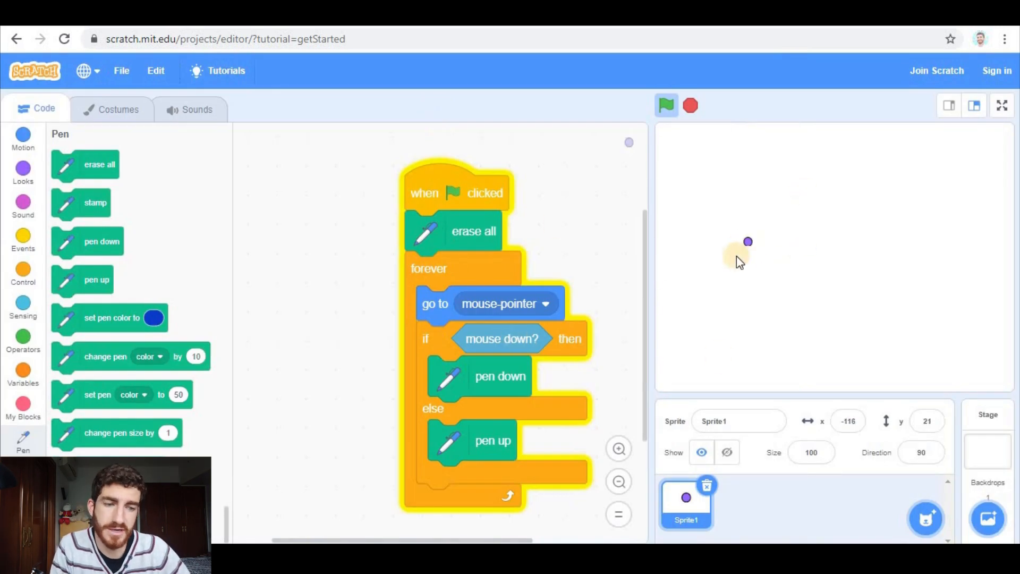
- Duplicate Sprite1 into Sprite2, using go to x -18, y 57 with the pen if-else
right_click(686, 501)
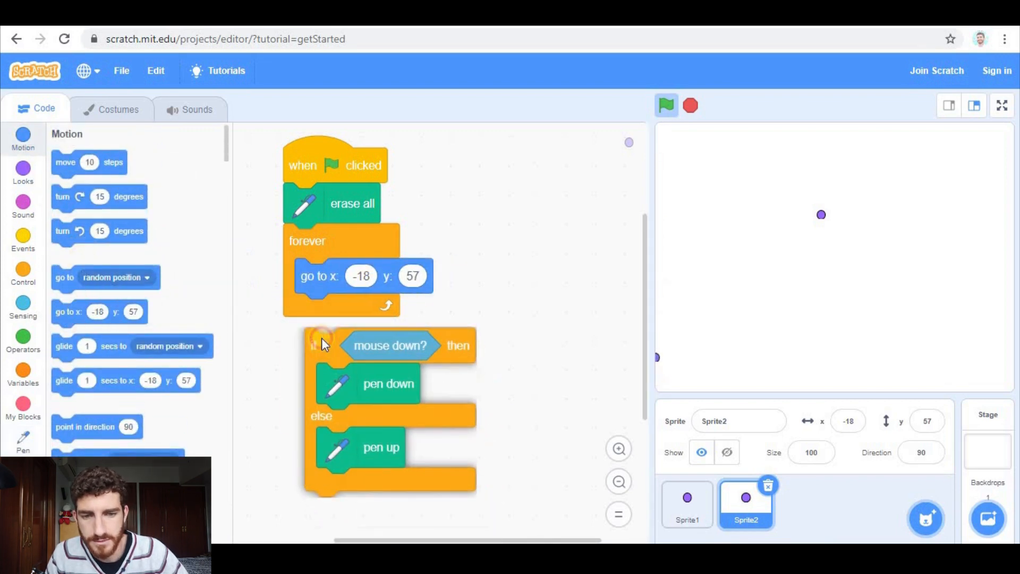
left_click_drag(312, 345, 306, 311)
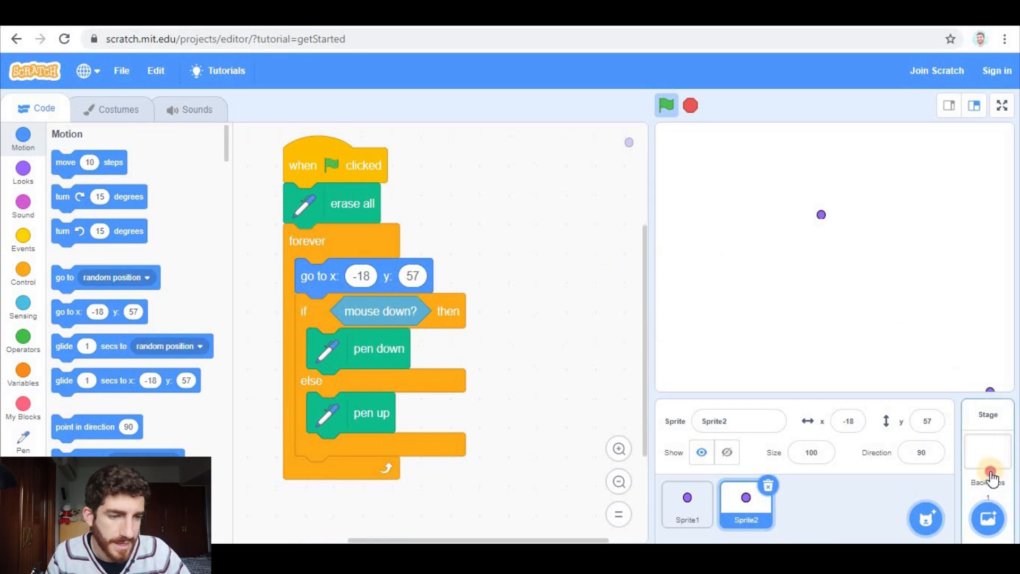
- Drop the mouse y reporter into Sprite2's go-to y field, keeping x at -18
left_click(987, 449)
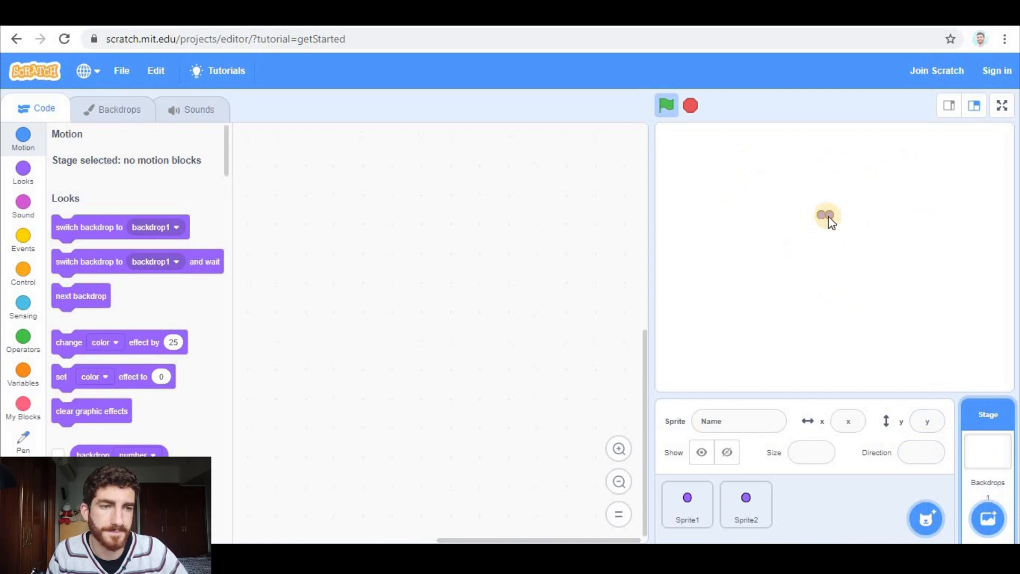
left_click_drag(821, 214, 868, 232)
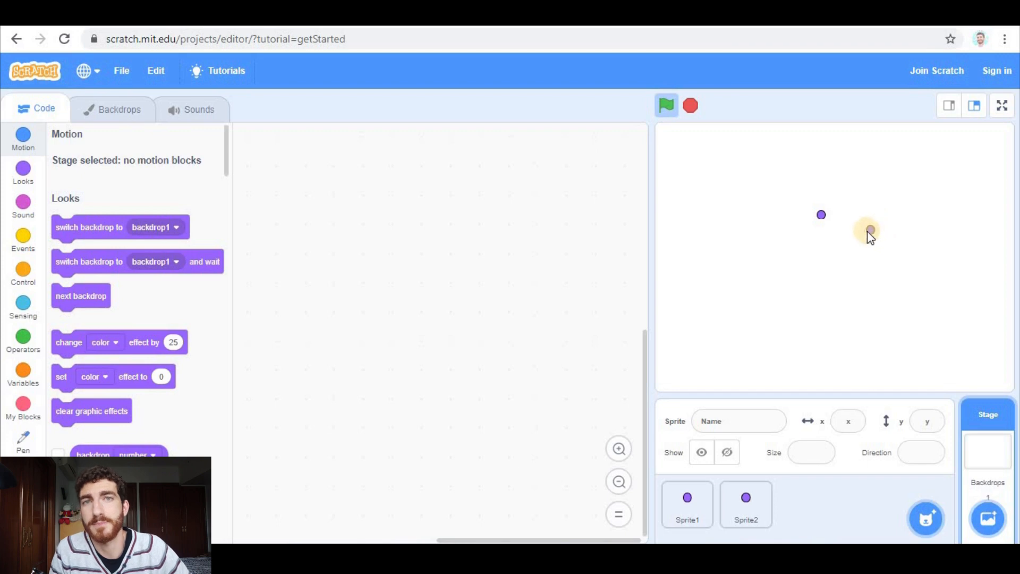
left_click_drag(869, 232, 721, 215)
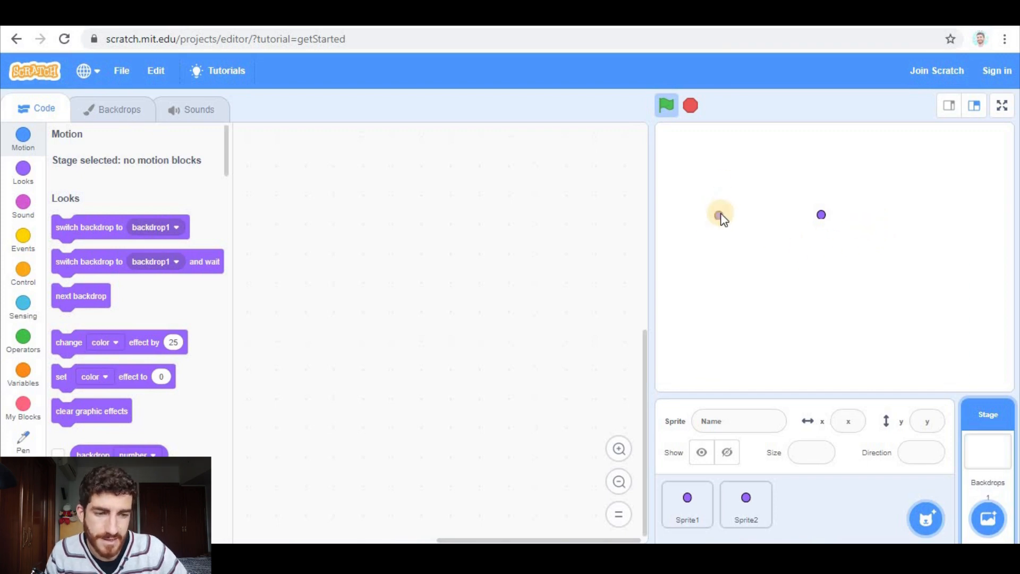
left_click(687, 504)
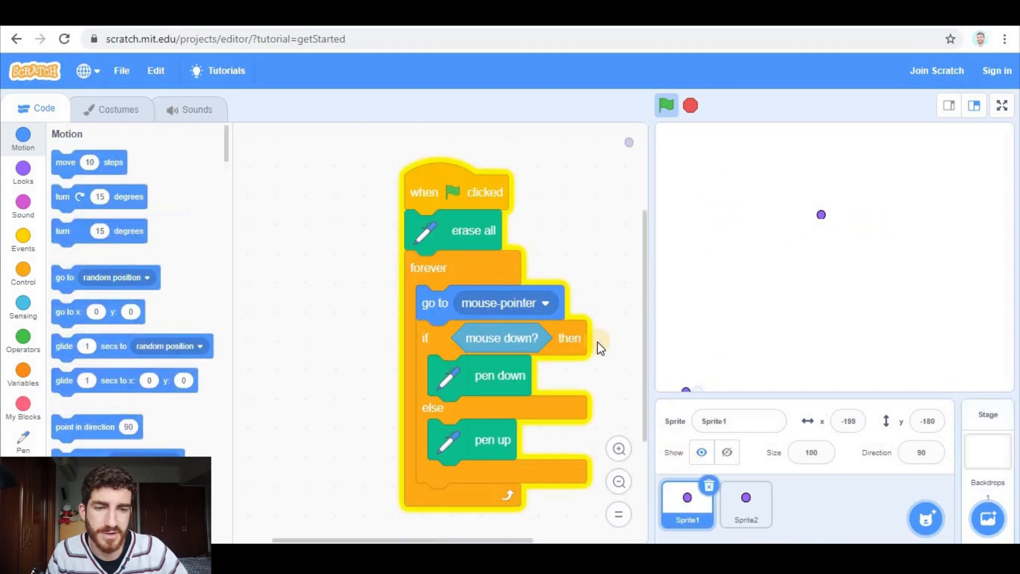
left_click(745, 504)
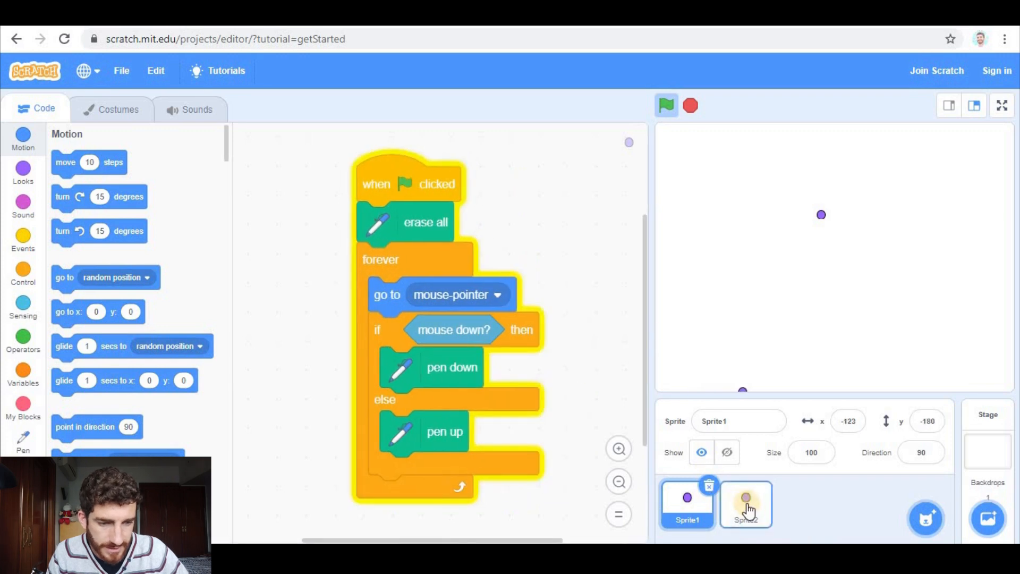
left_click(746, 504)
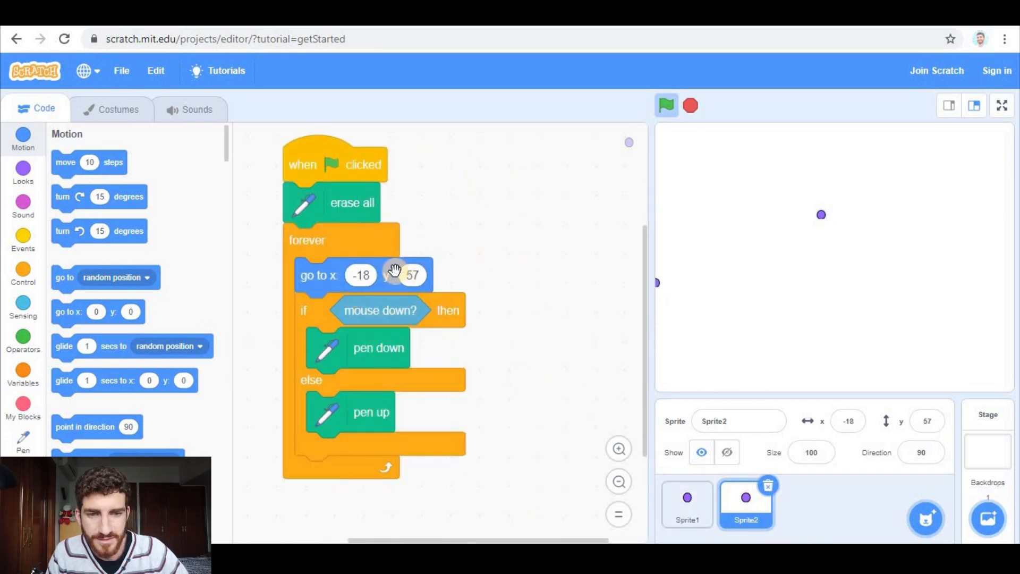
left_click(23, 306)
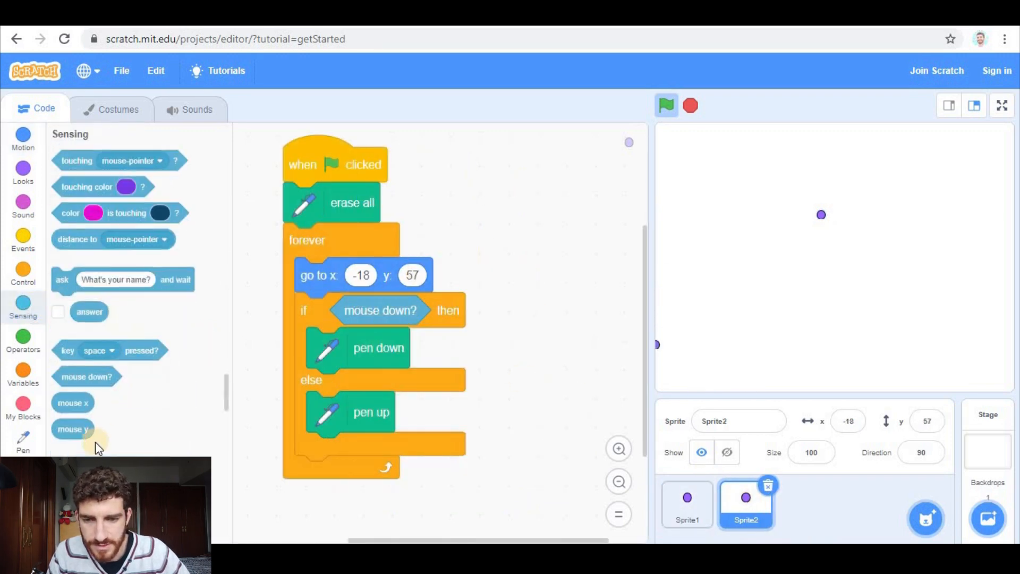
left_click_drag(73, 429, 427, 275)
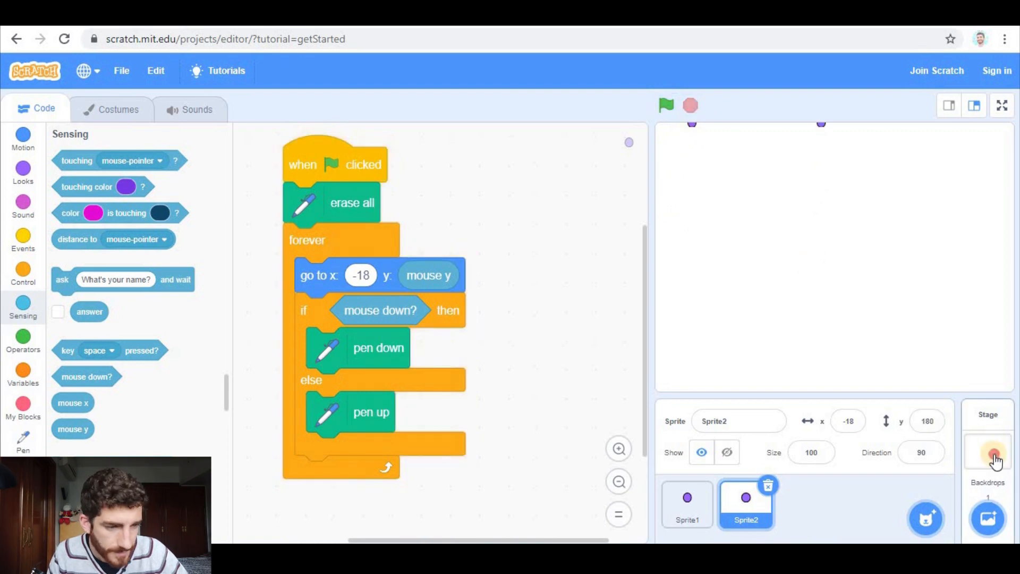
- Give the stage an x-y coordinate grid backdrop, reposition a sprite, and review the sprite scripts
left_click(988, 453)
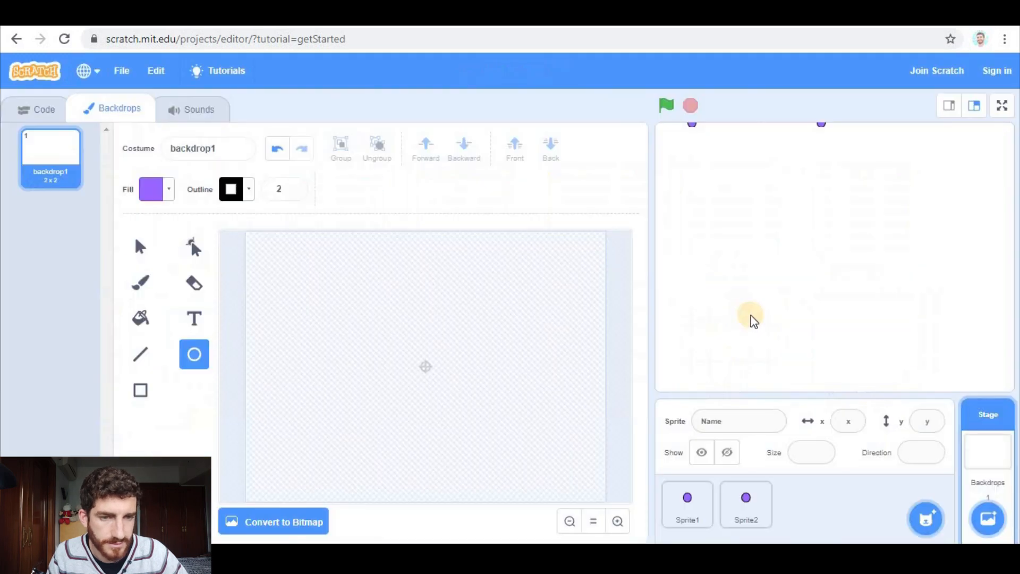
left_click(44, 109)
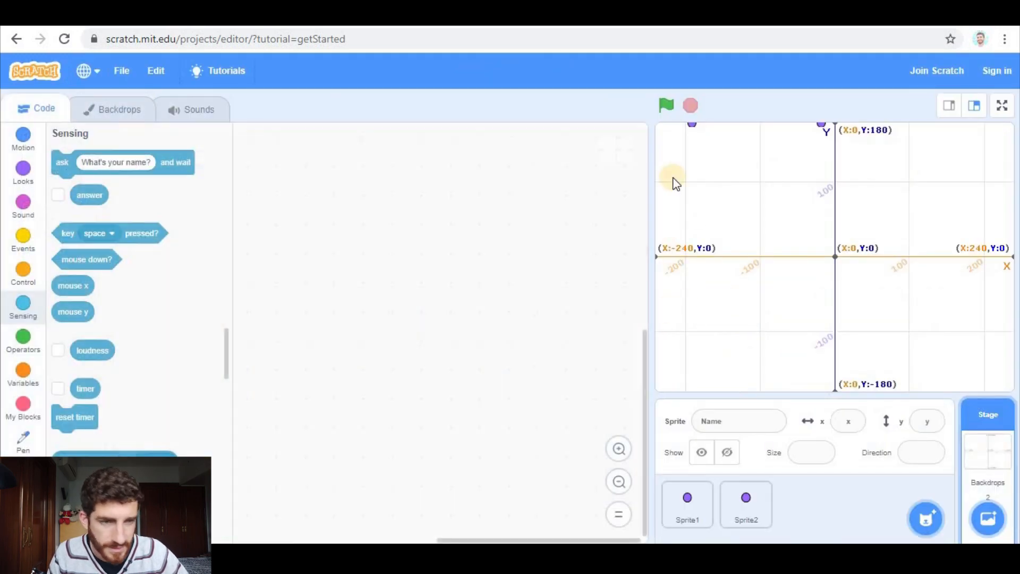
left_click_drag(673, 183, 764, 254)
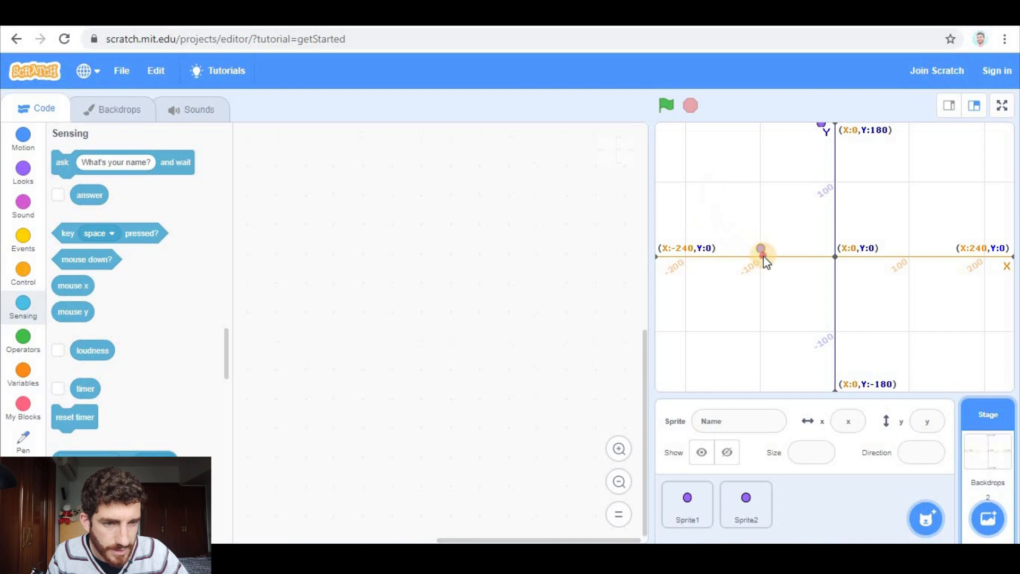
left_click(687, 504)
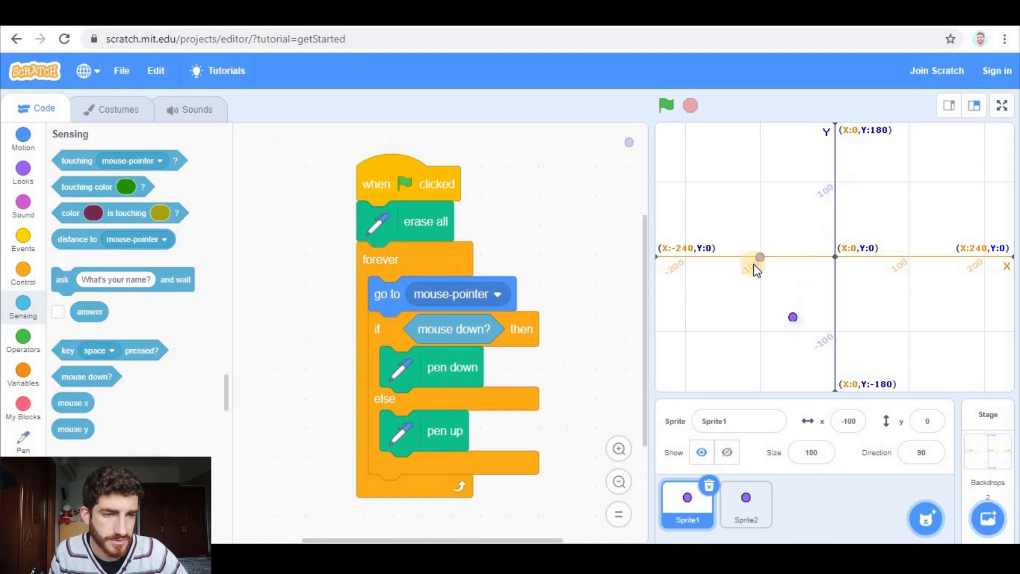
left_click(746, 504)
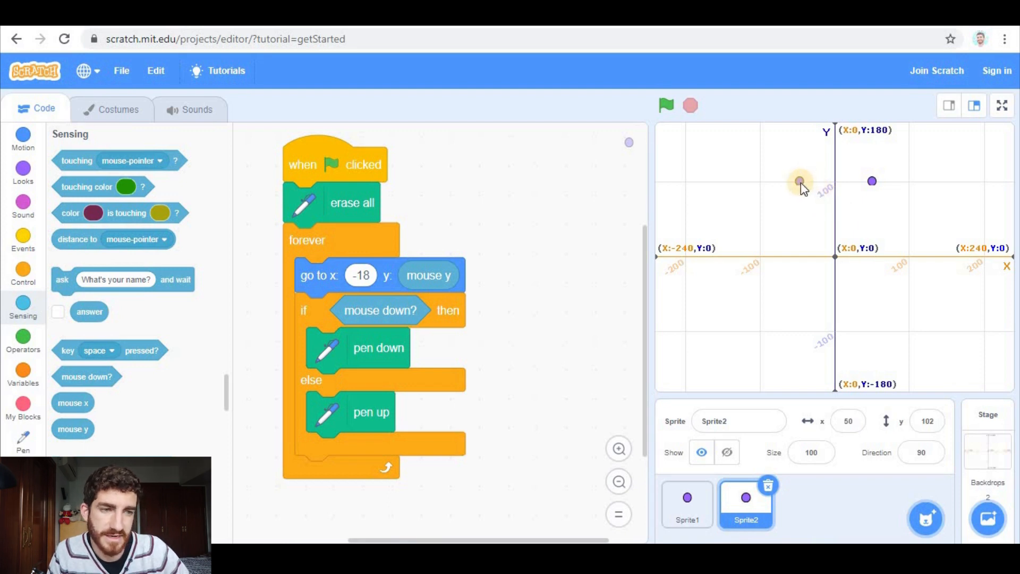
mouse_move(803, 260)
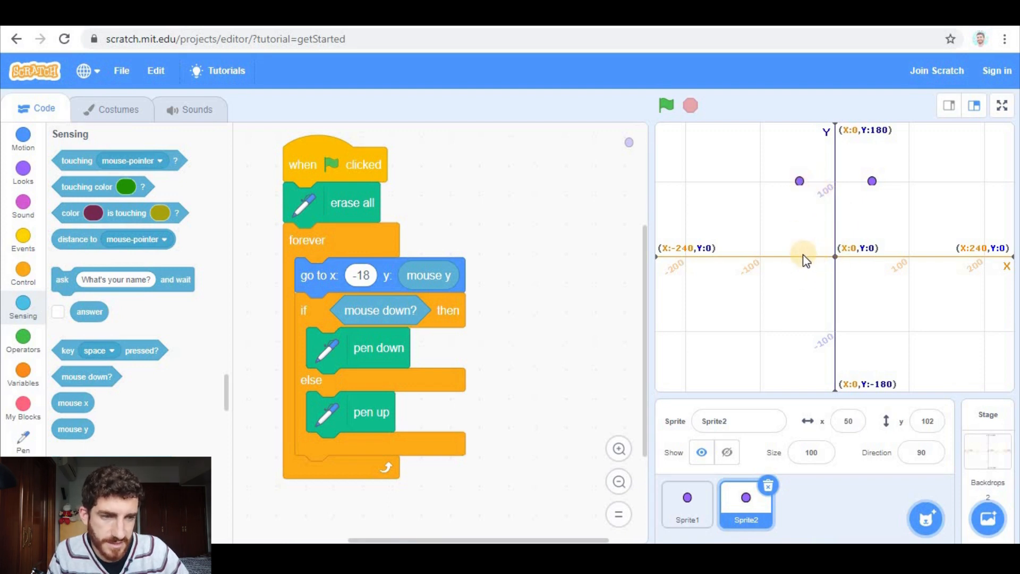
mouse_move(873, 189)
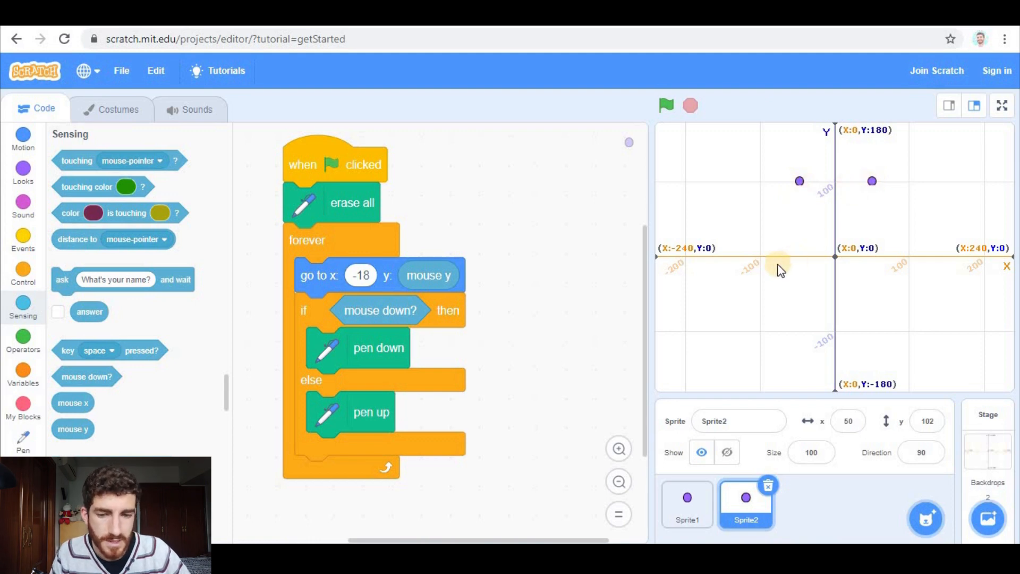
mouse_move(753, 452)
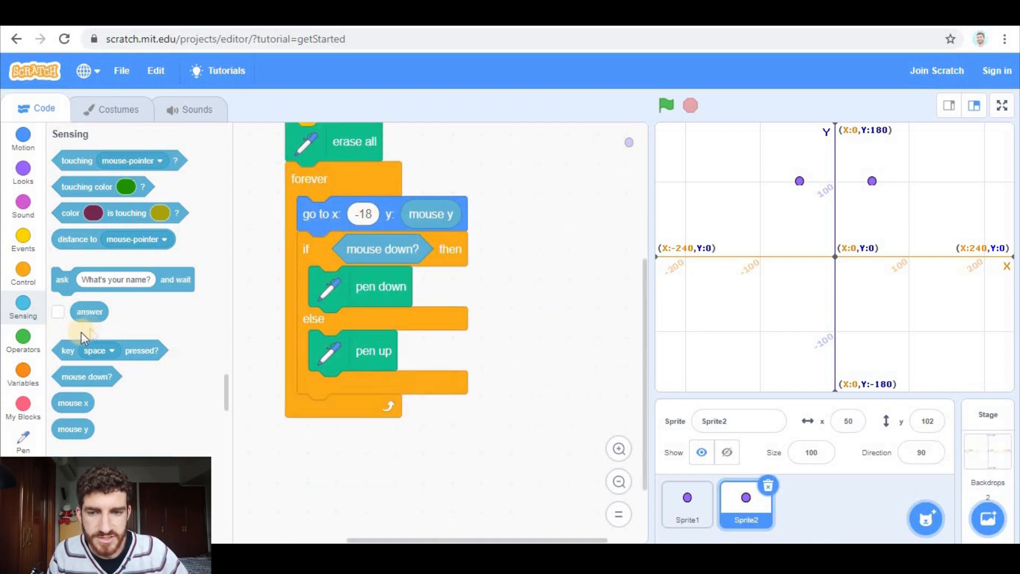
- Set Sprite2's x to mouse x times -1 and start the project
left_click(23, 341)
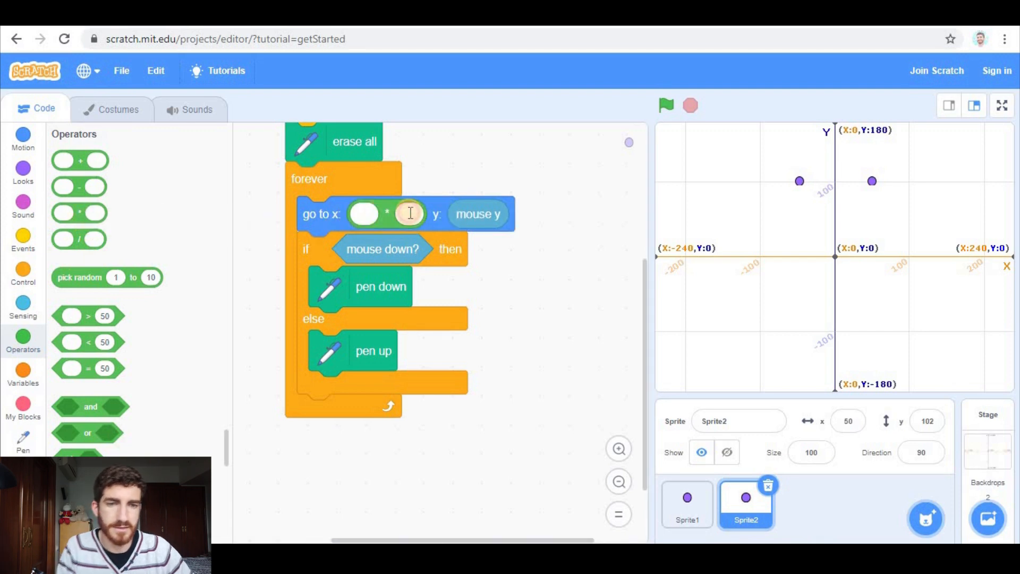
type("-1")
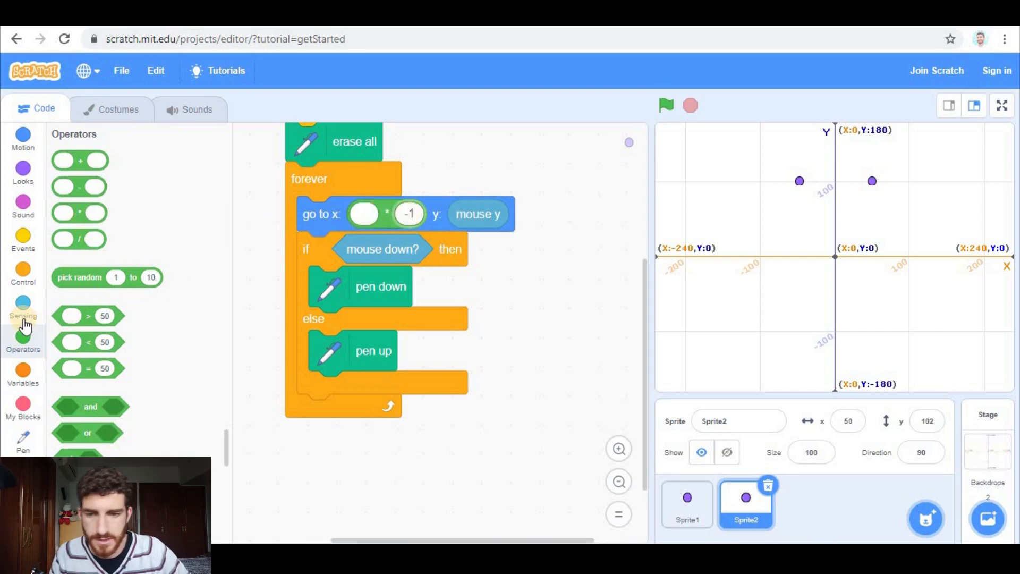
left_click(23, 310)
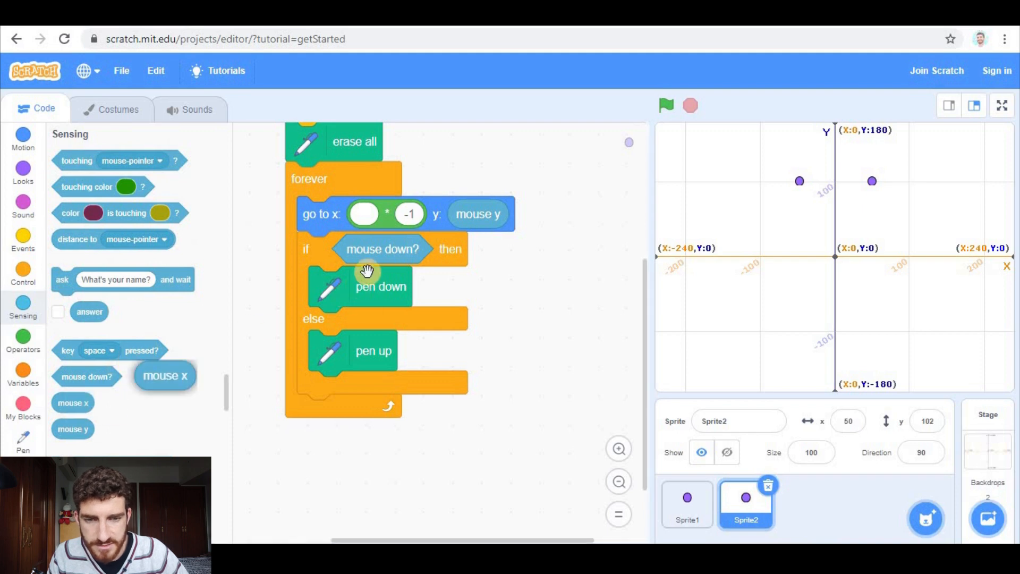
left_click_drag(165, 376, 364, 216)
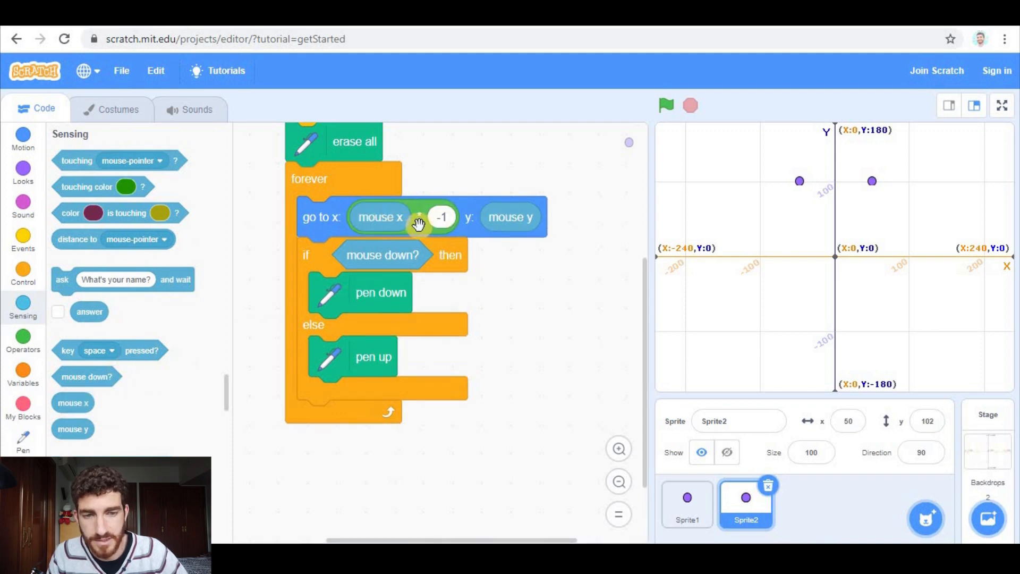
left_click(666, 105)
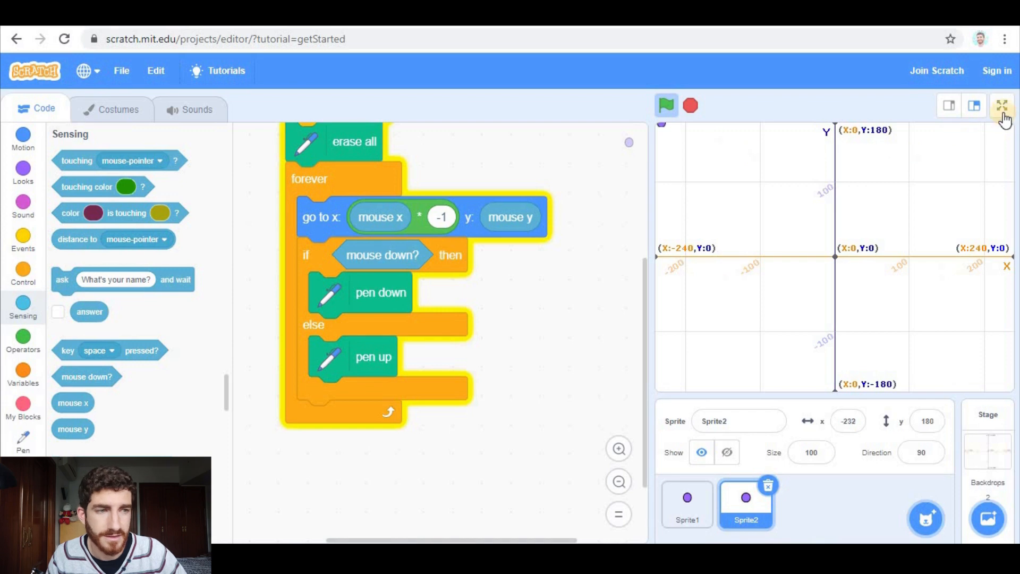
- Test the mirrored drawing full screen, then exit full screen and stop the project
left_click(1001, 105)
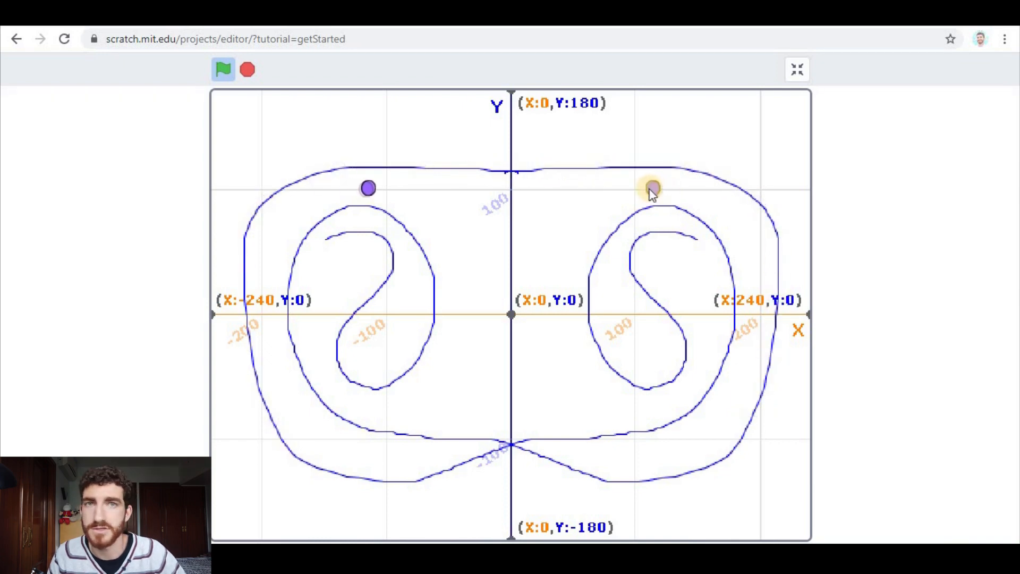
left_click(223, 69)
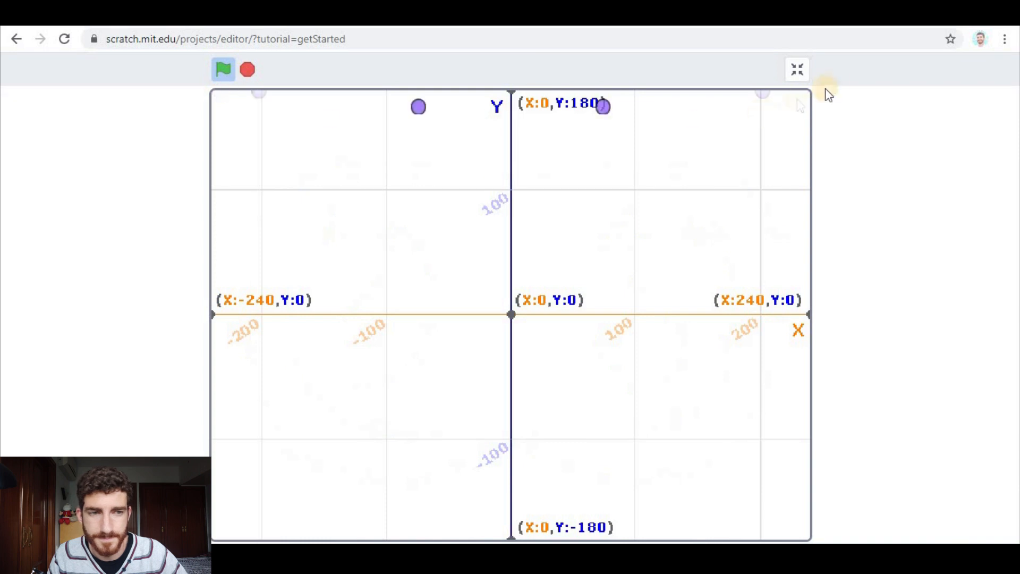
left_click(797, 70)
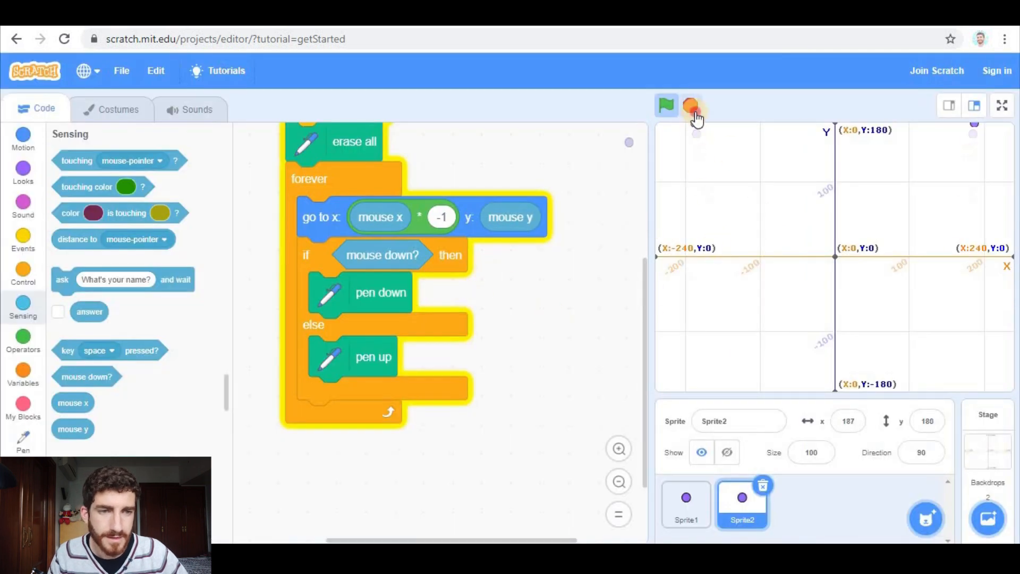
left_click(691, 105)
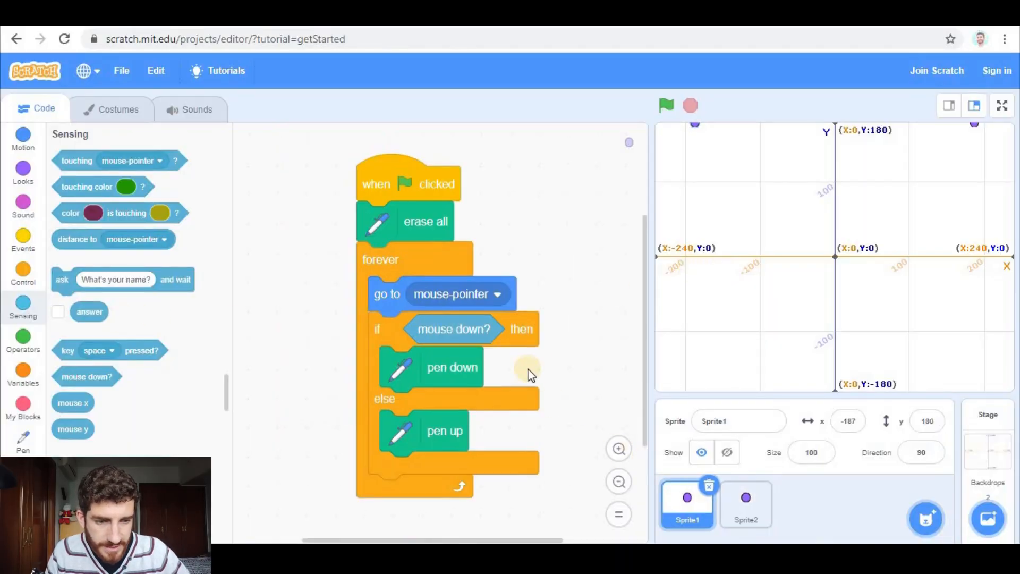
- Create a 'pen size' variable as a 1–10 stage slider and use it in Sprite1's set pen size block
left_click(23, 439)
type("pen siz")
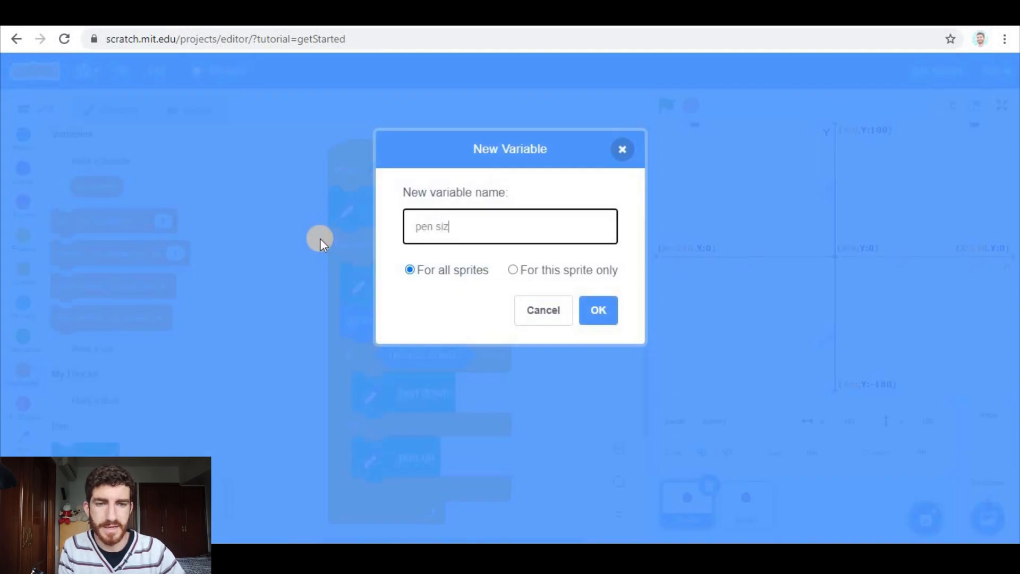
left_click(597, 310)
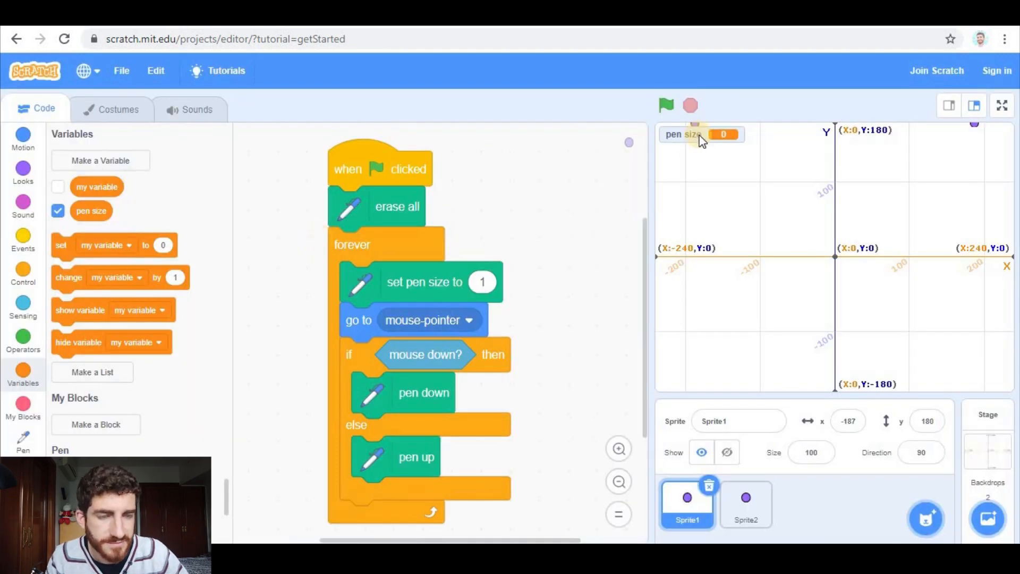
right_click(700, 134)
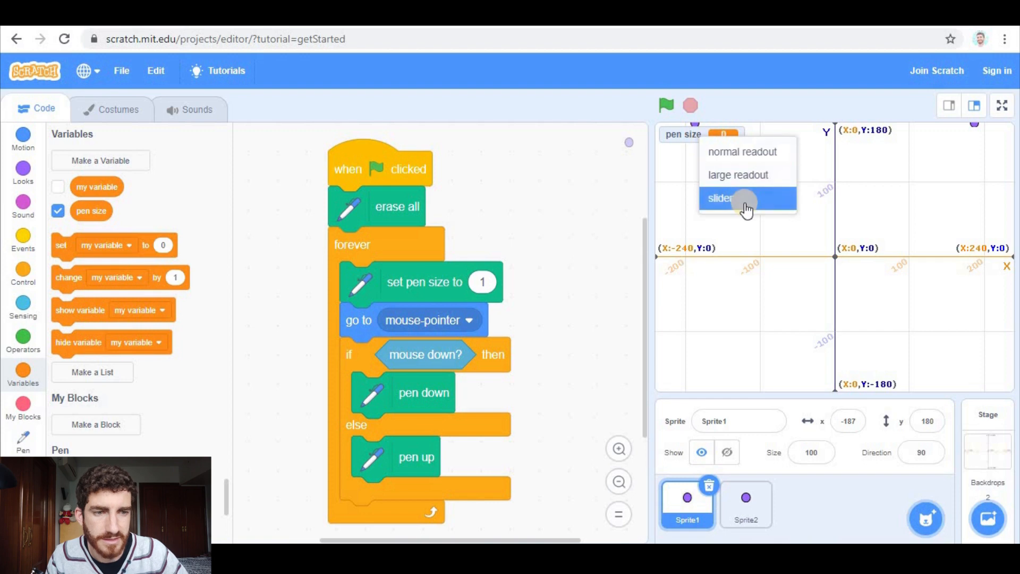
left_click(720, 198)
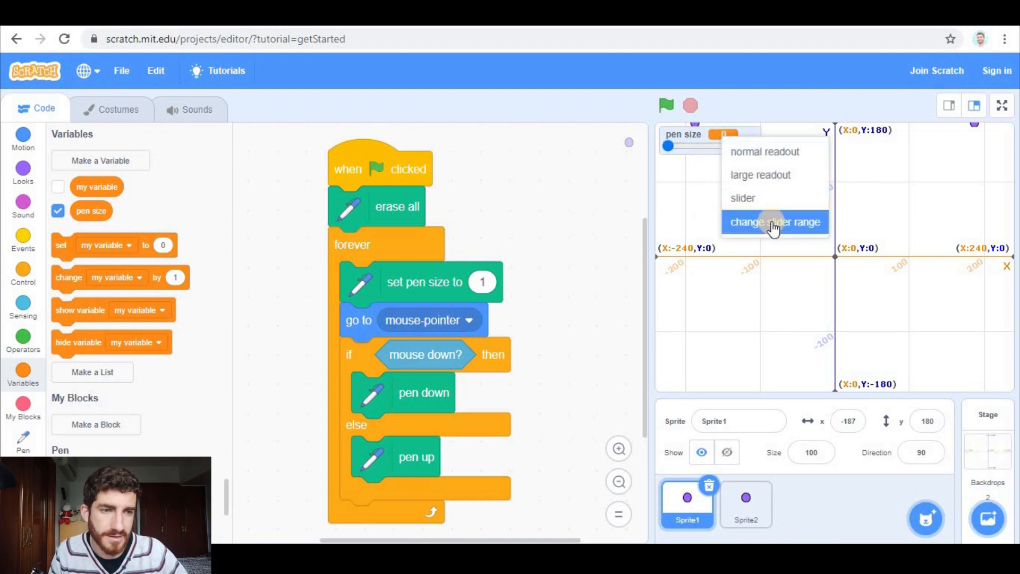
left_click(773, 221)
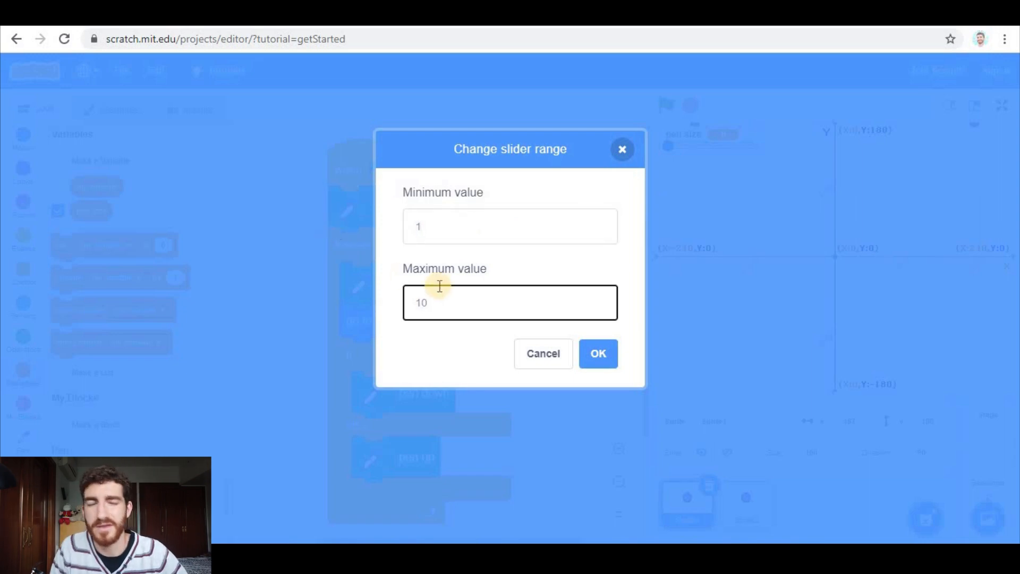
left_click(597, 354)
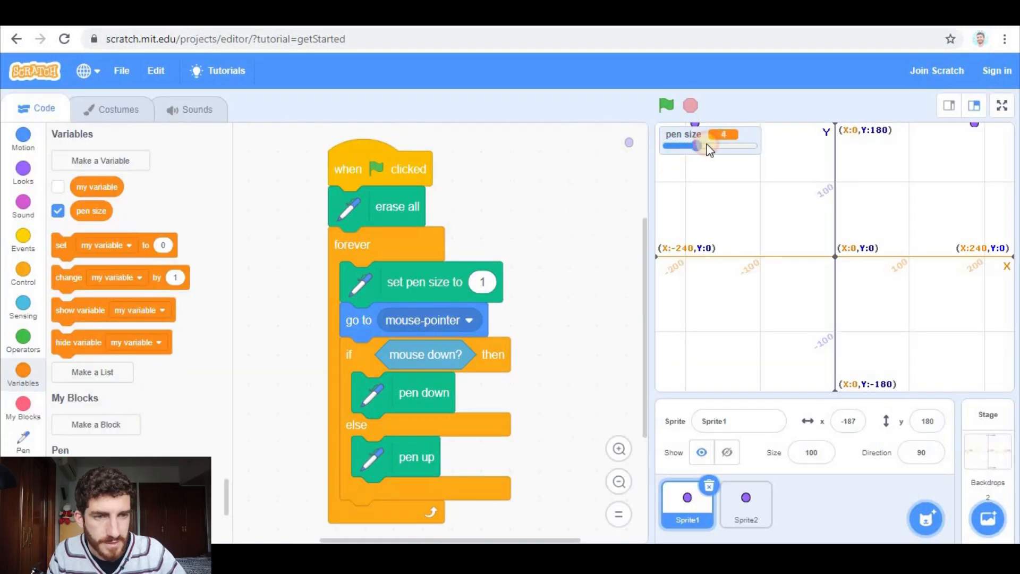
left_click_drag(689, 144, 751, 144)
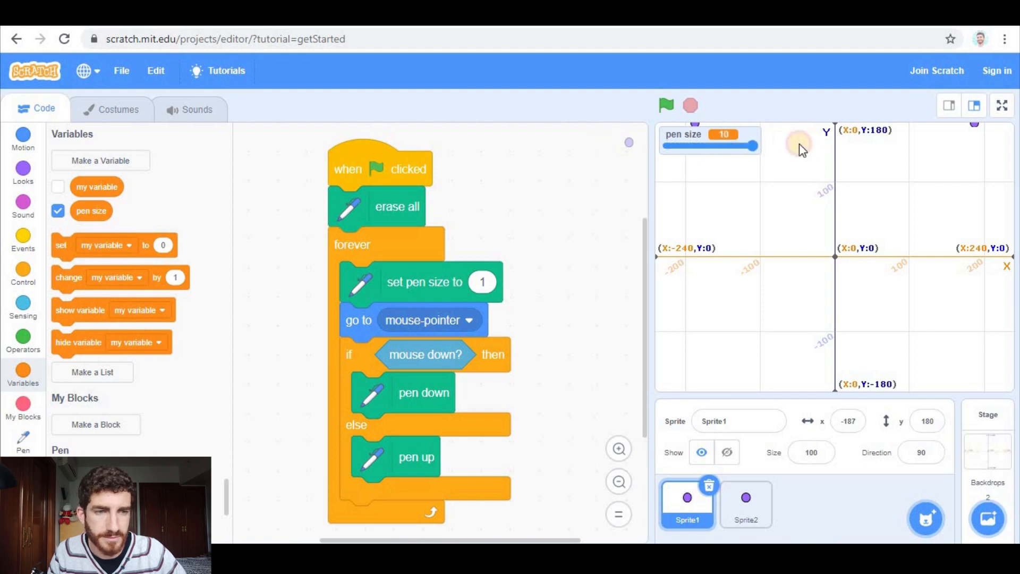
left_click_drag(754, 147, 666, 147)
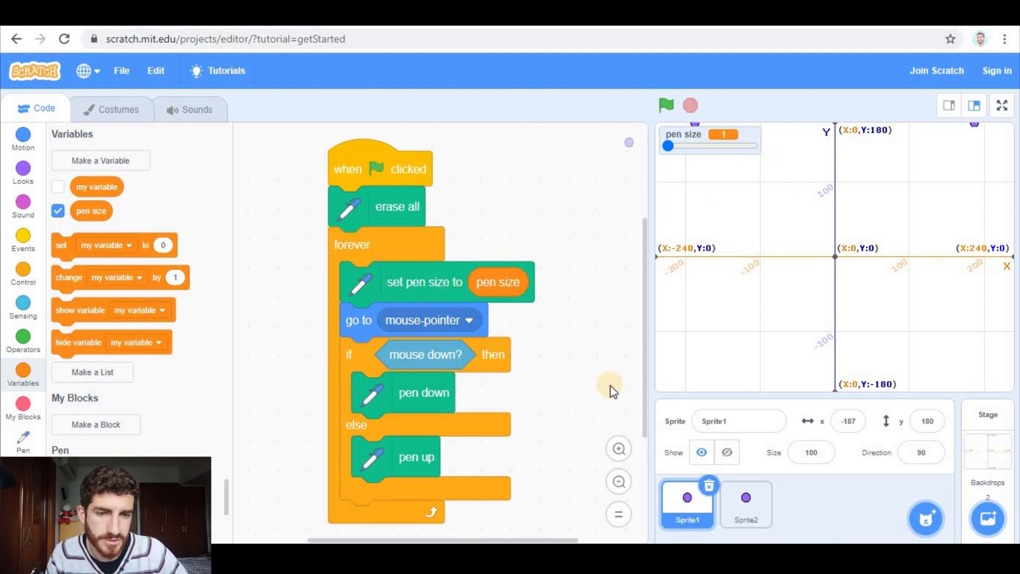
- Give Sprite2 the pen size variable, then run the project full screen with the green flag
left_click(746, 504)
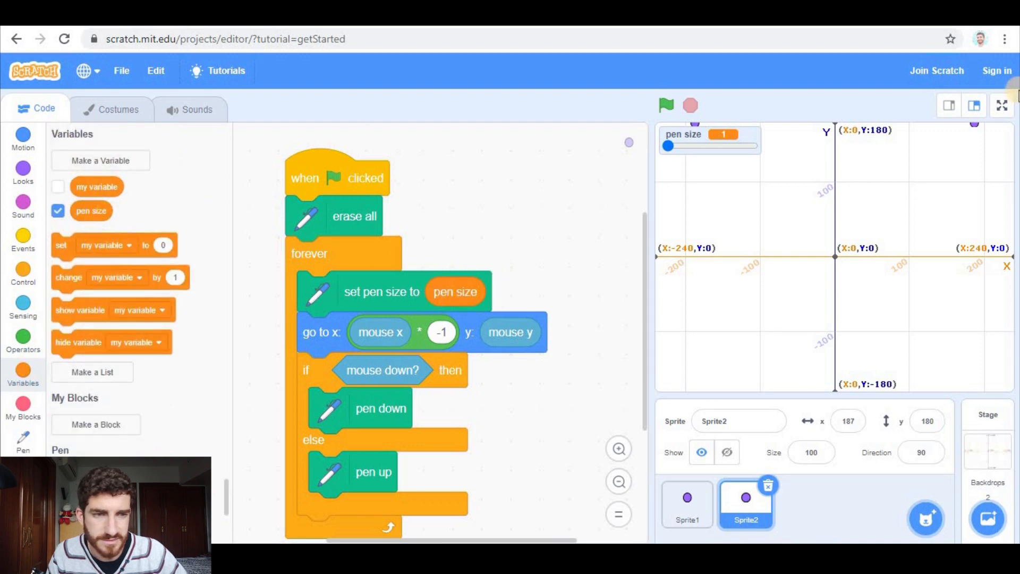
left_click(1001, 105)
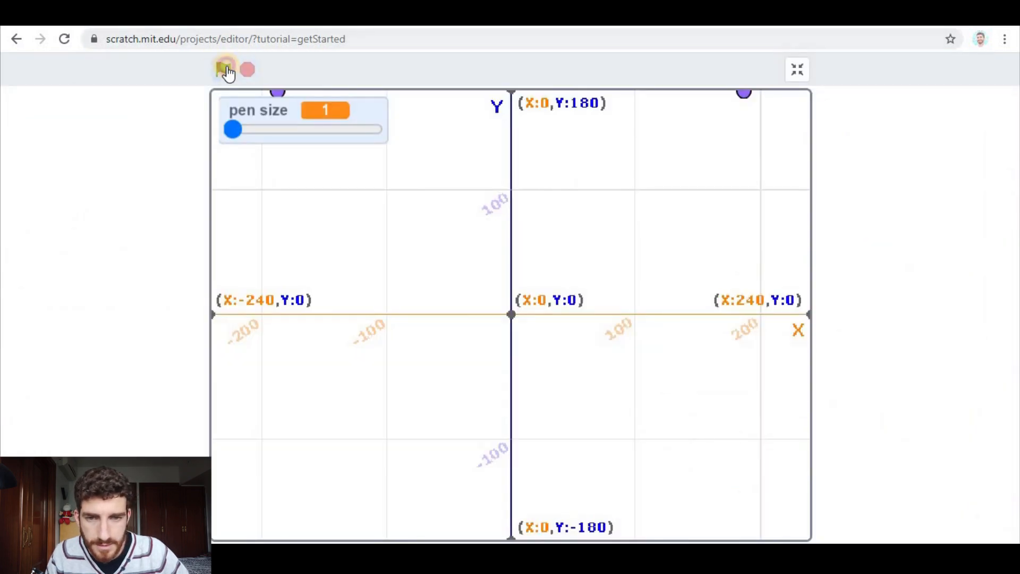
left_click(797, 69)
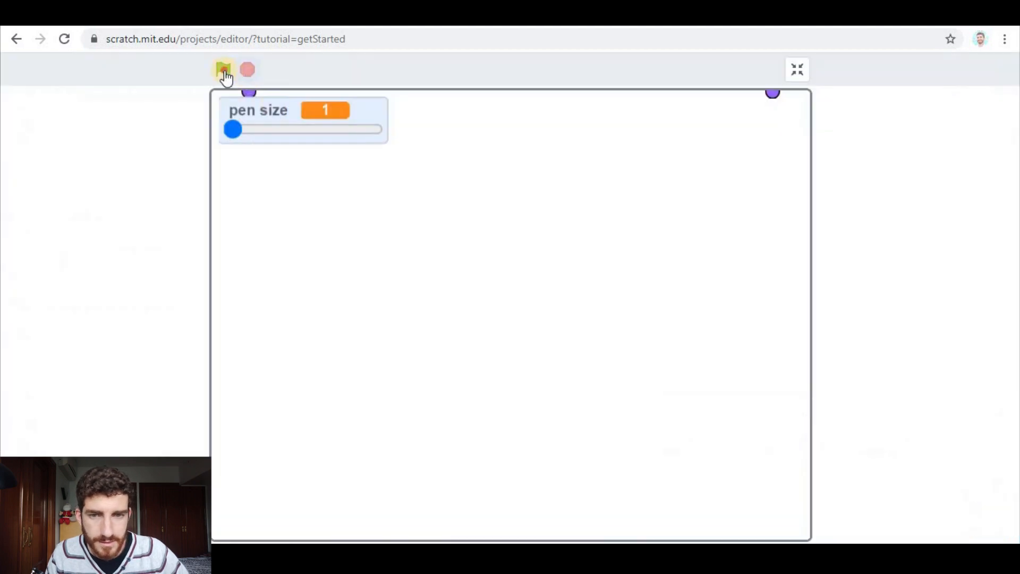
- Restart the project and draw mirrored lines at different pen sizes, leaving the slider at 2
left_click(223, 69)
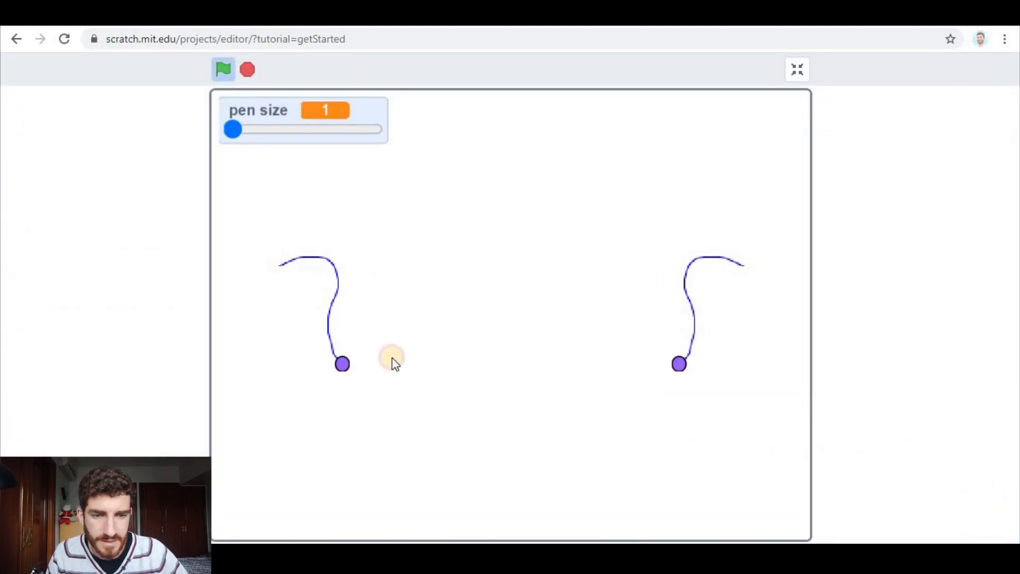
left_click_drag(233, 128, 296, 128)
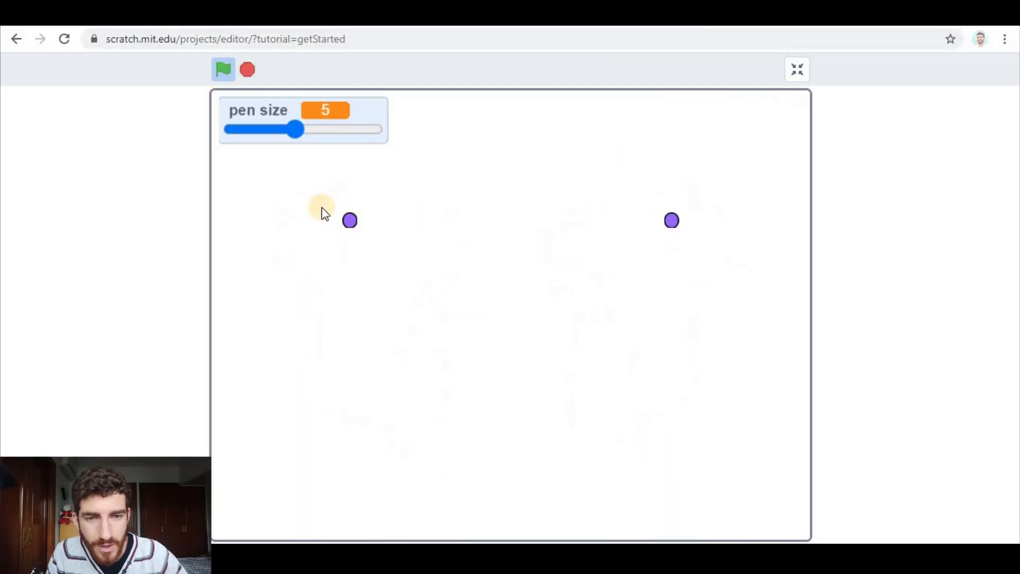
left_click_drag(297, 130, 244, 129)
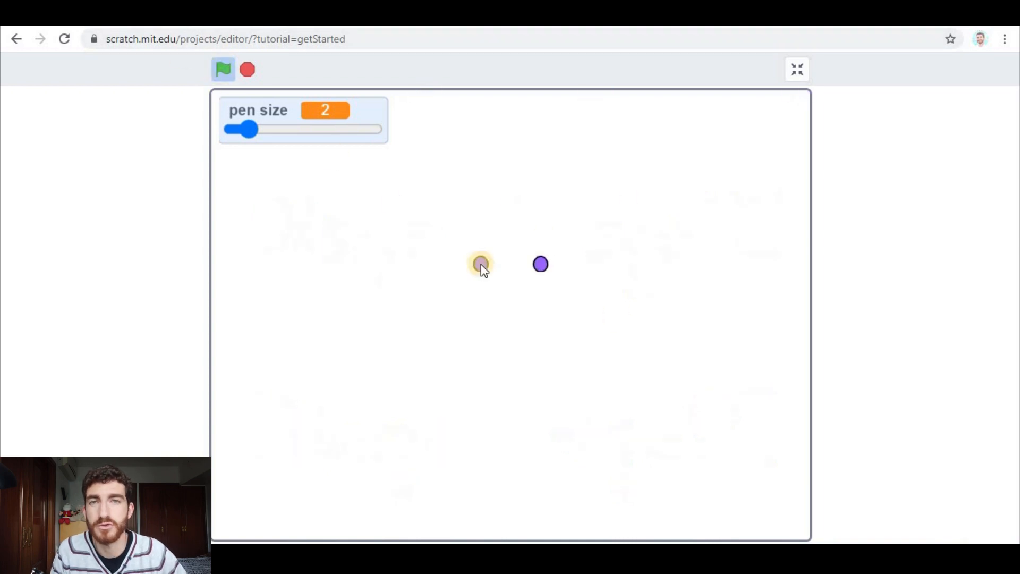
- Draw a top arch, a downward curve, and close the mirrored outline at bottom centre
left_click_drag(482, 265, 513, 197)
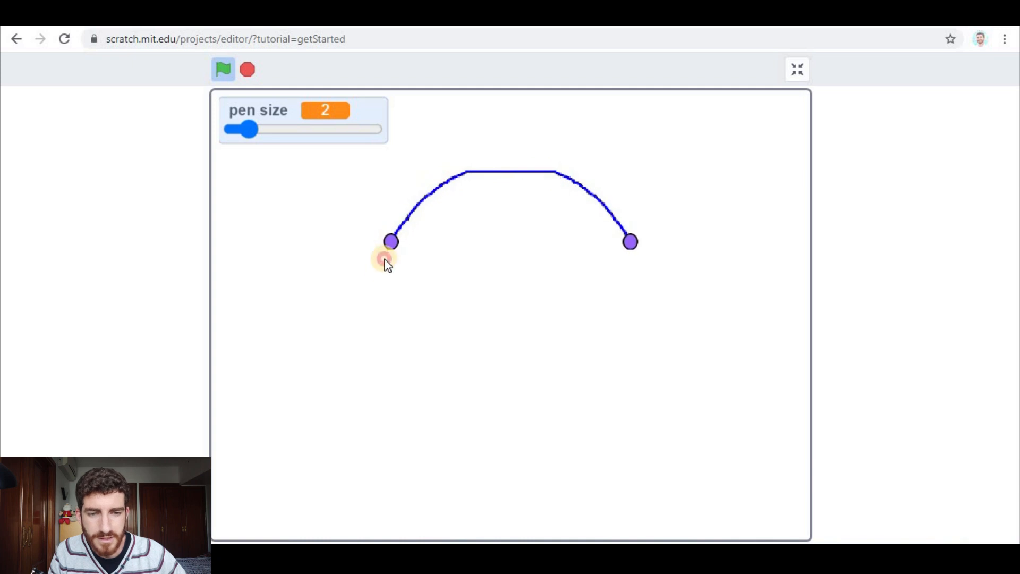
left_click_drag(391, 241, 397, 420)
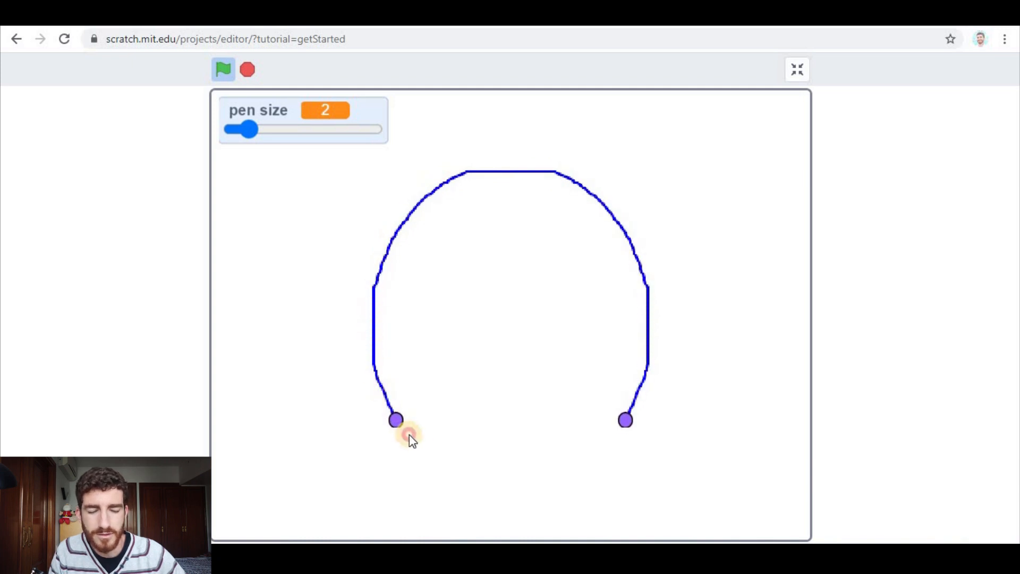
left_click_drag(395, 419, 467, 514)
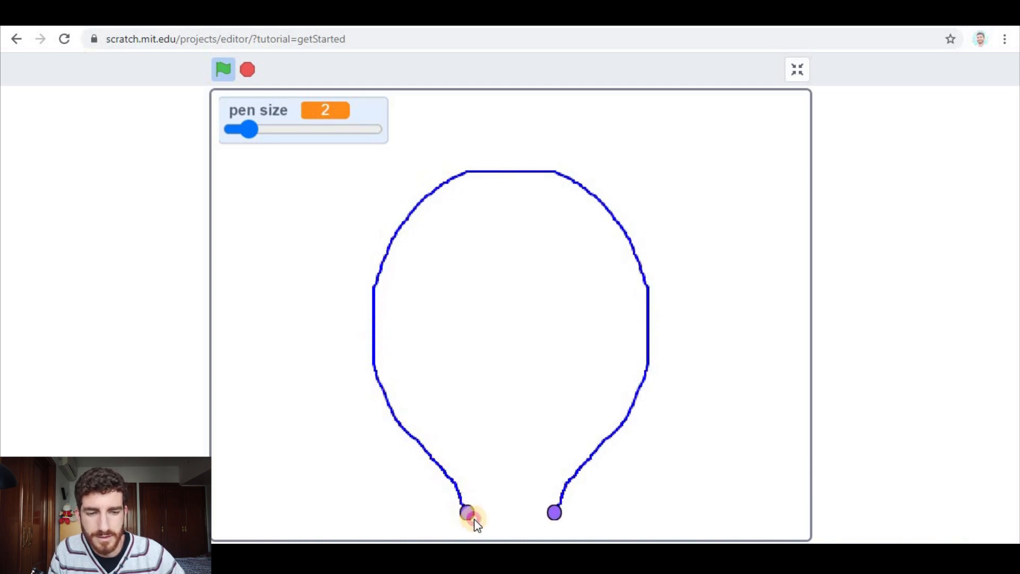